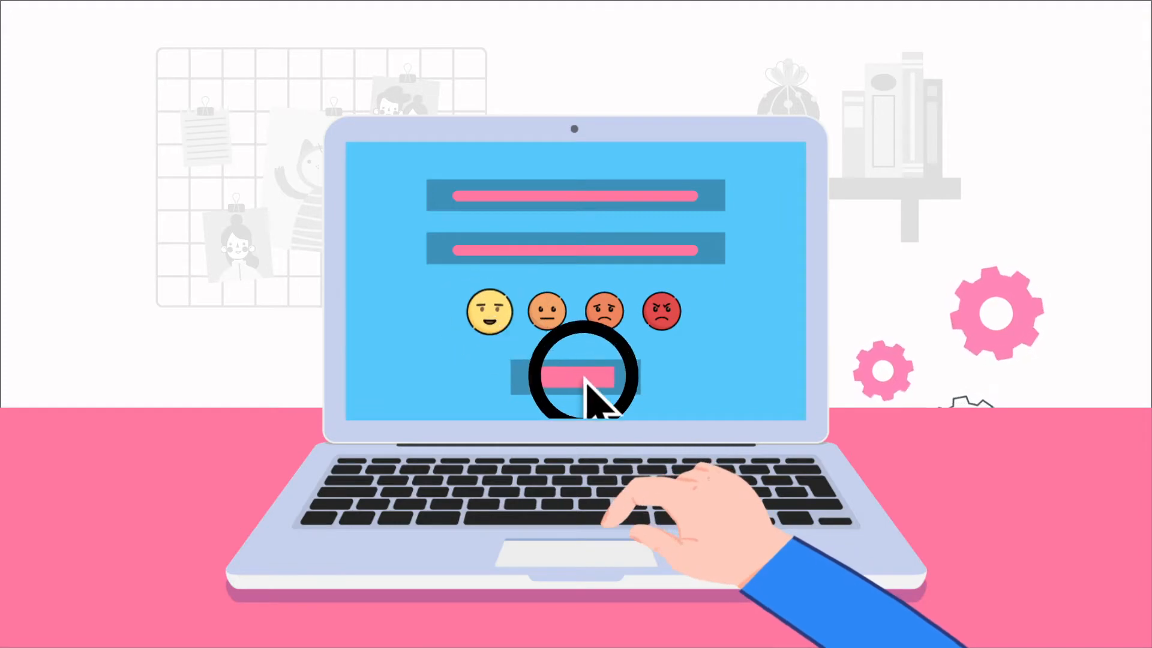
# Step: Go to Fluent Forms > All Forms in the WordPress admin
pyautogui.click(582, 378)
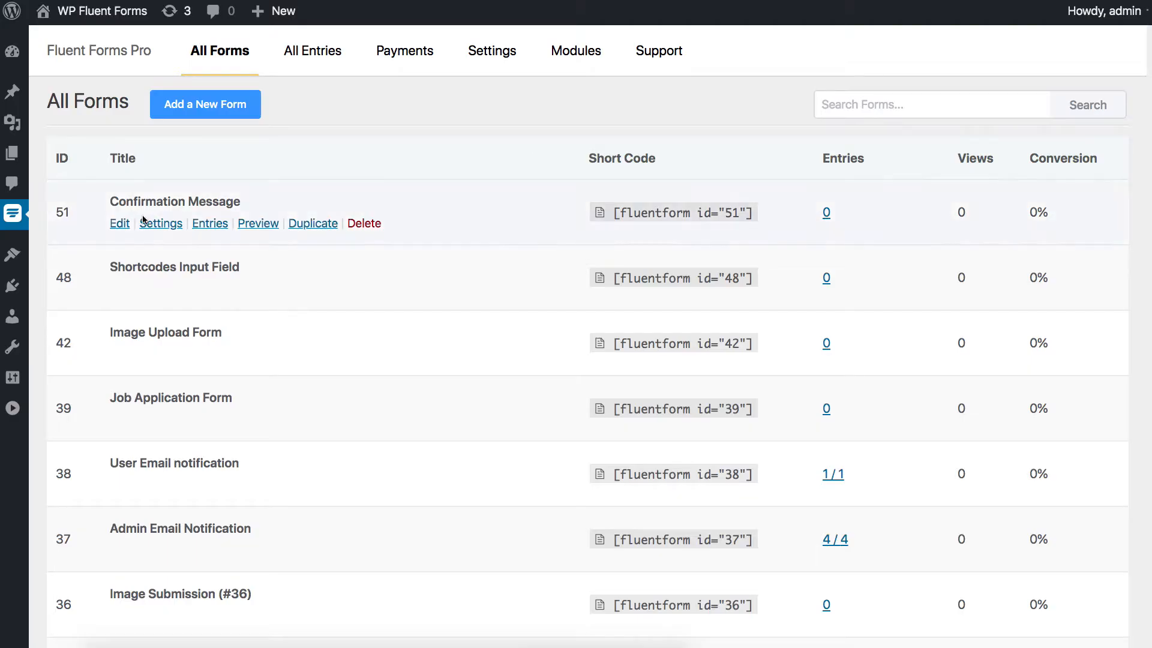
# Step: Edit the Confirmation Message form and show its Other Confirmations settings
pyautogui.click(119, 223)
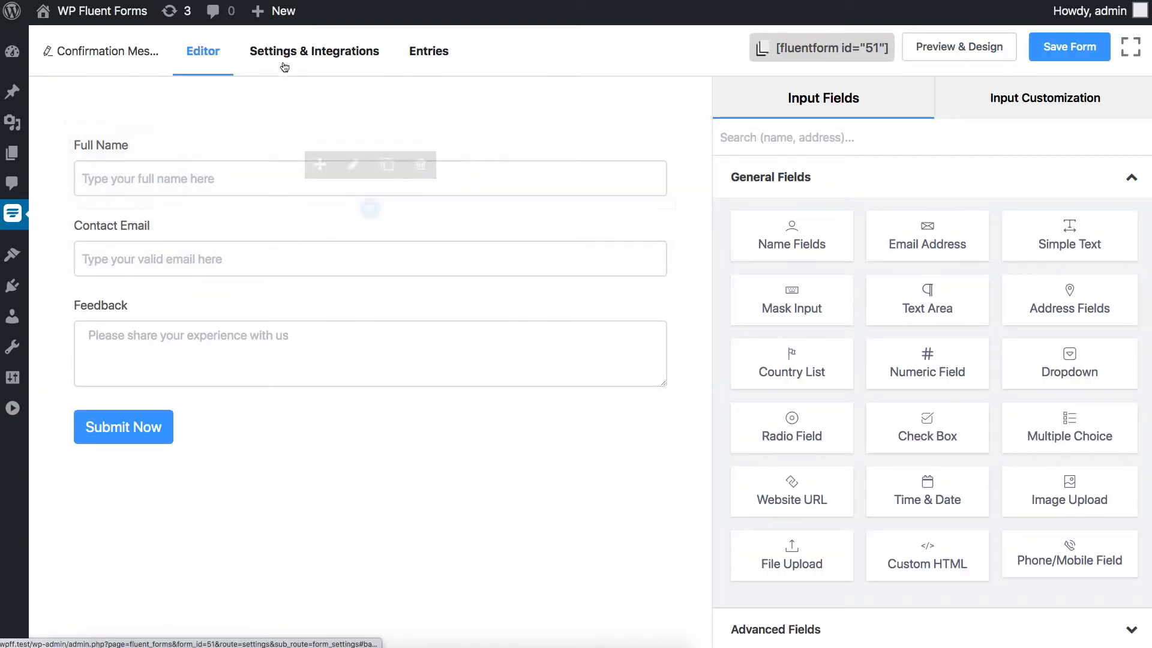
pyautogui.click(314, 52)
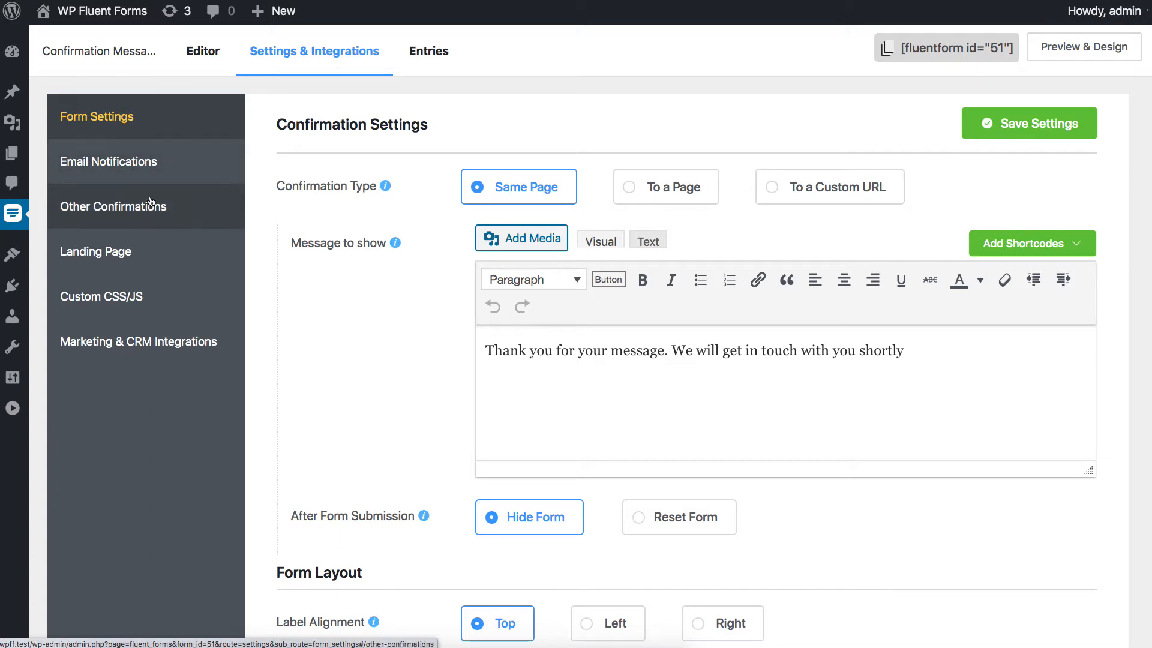
pyautogui.click(113, 207)
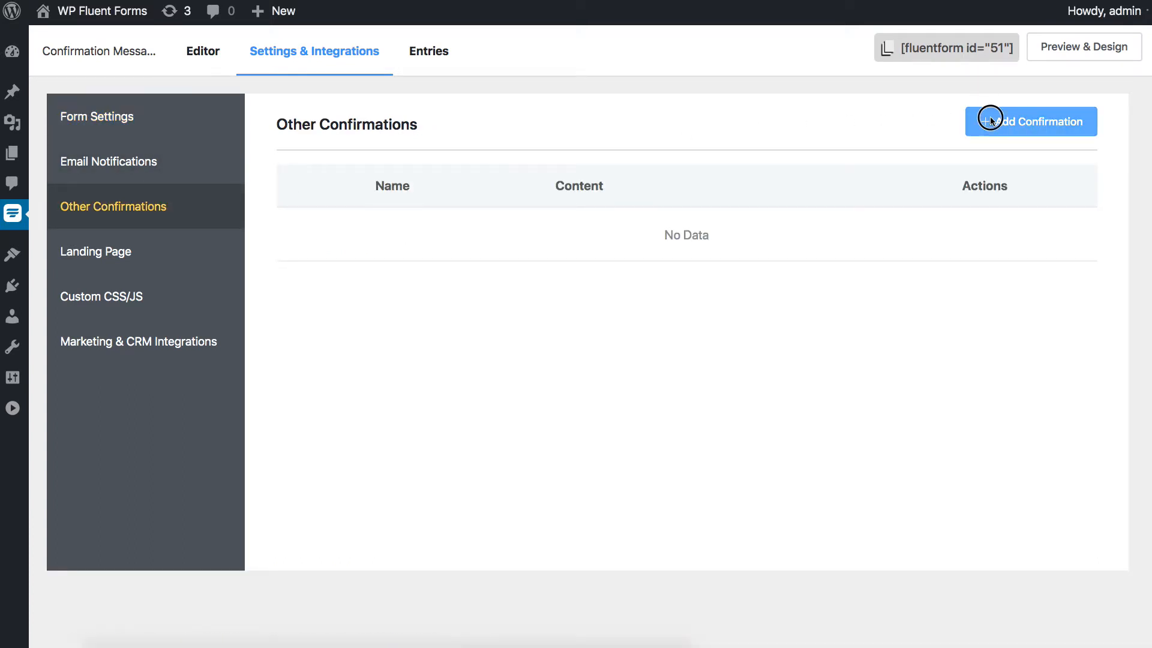
# Step: Add a confirmation named 'Positive Feedback' with Confirmation Type set to Same Page
pyautogui.click(1030, 121)
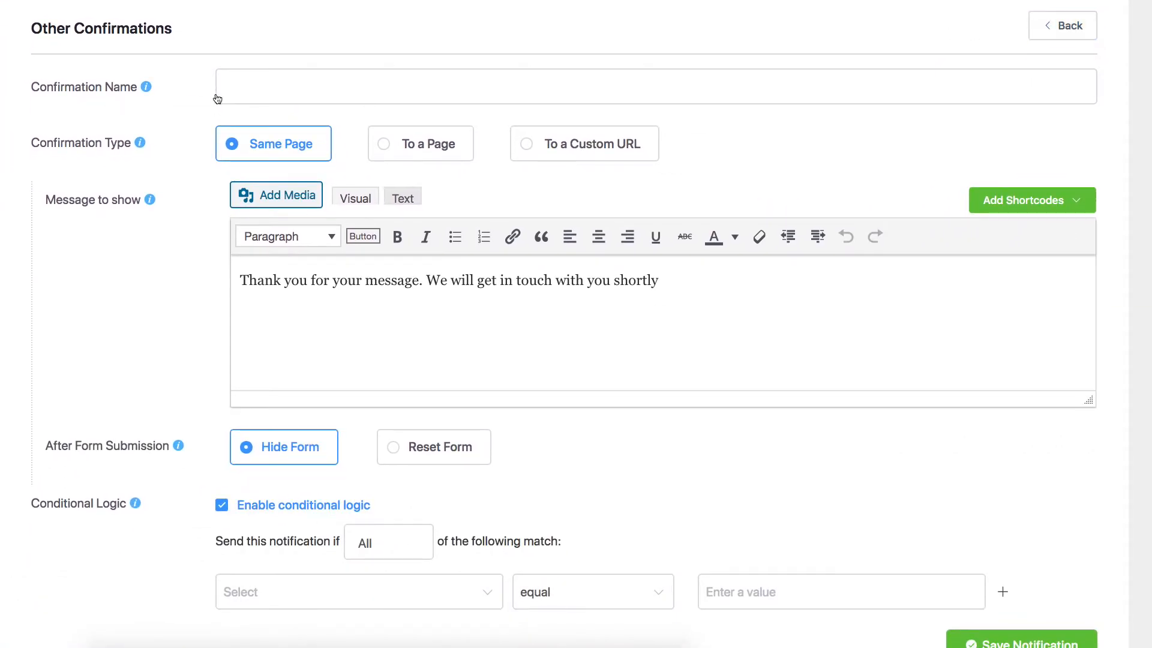
pyautogui.write('Positive Feedback')
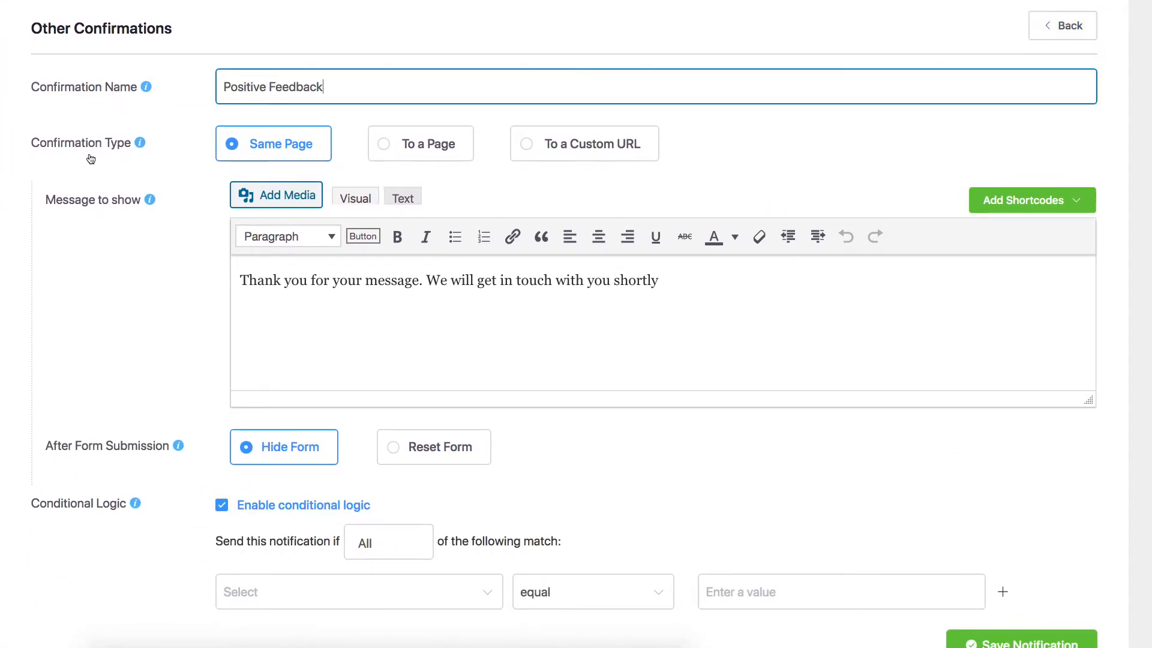
pyautogui.moveTo(415, 154)
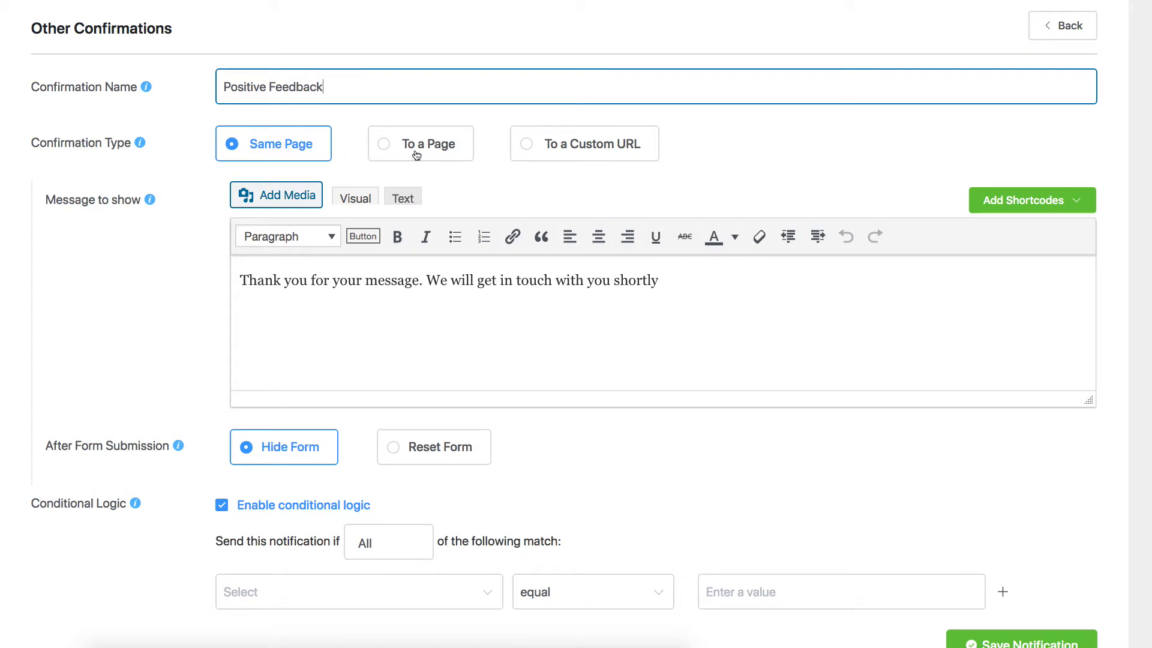
pyautogui.click(421, 144)
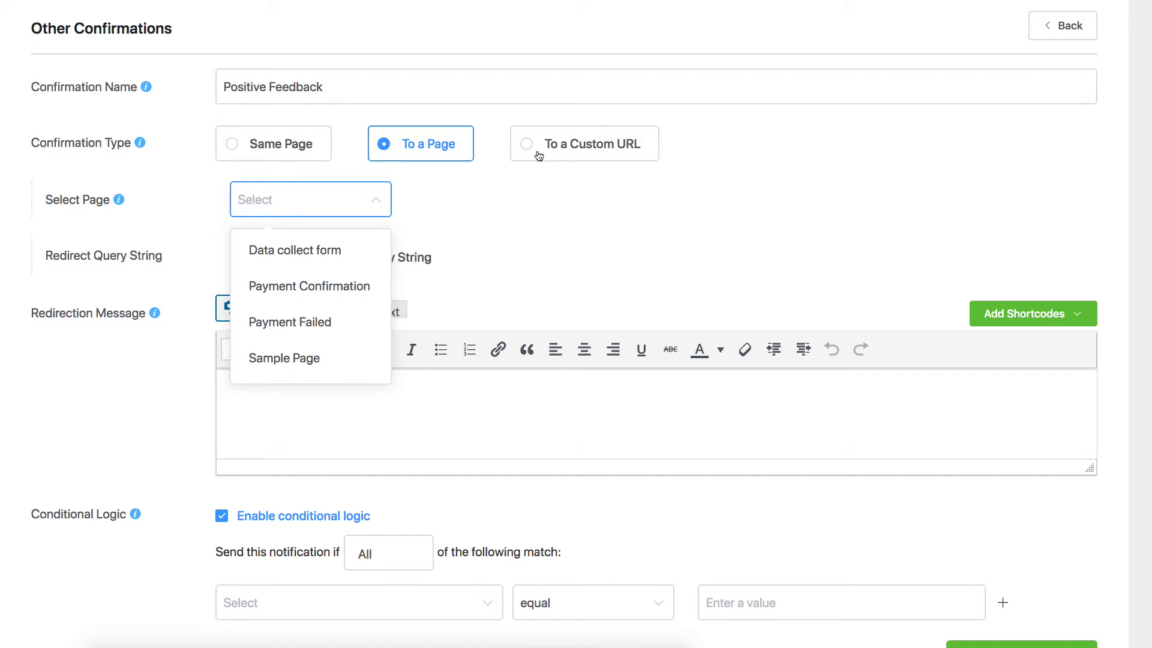
pyautogui.click(584, 143)
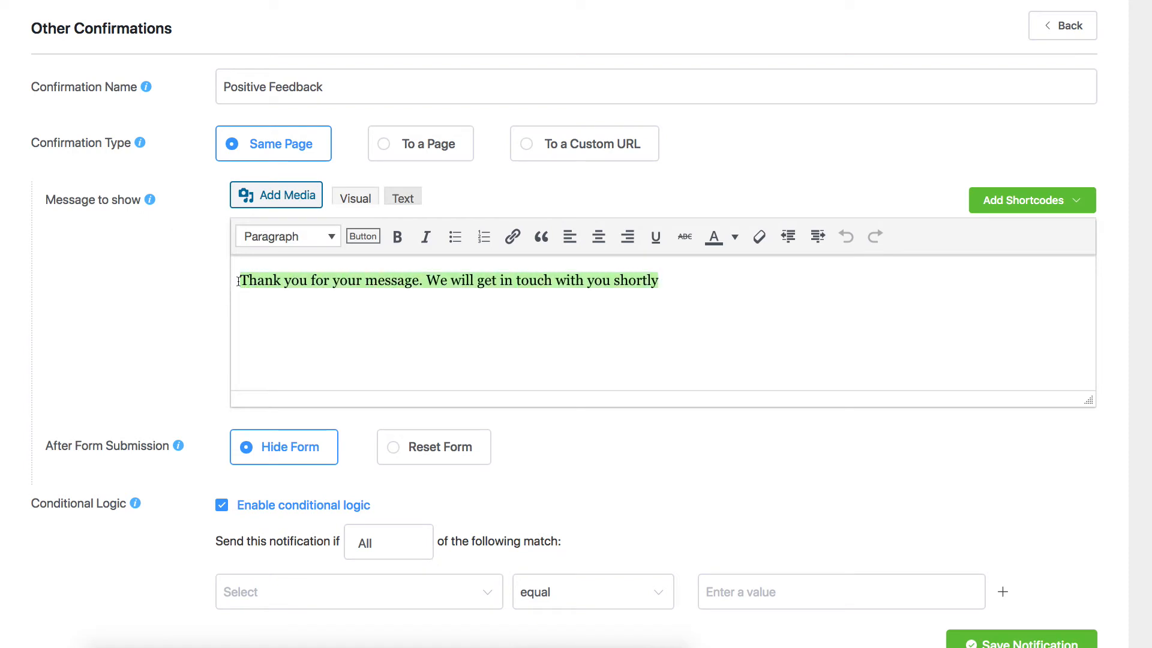
# Step: Write 'Dear {first name}, thanks for leaving us such a wonderful review.' using the first-name smartcode
pyautogui.click(1030, 200)
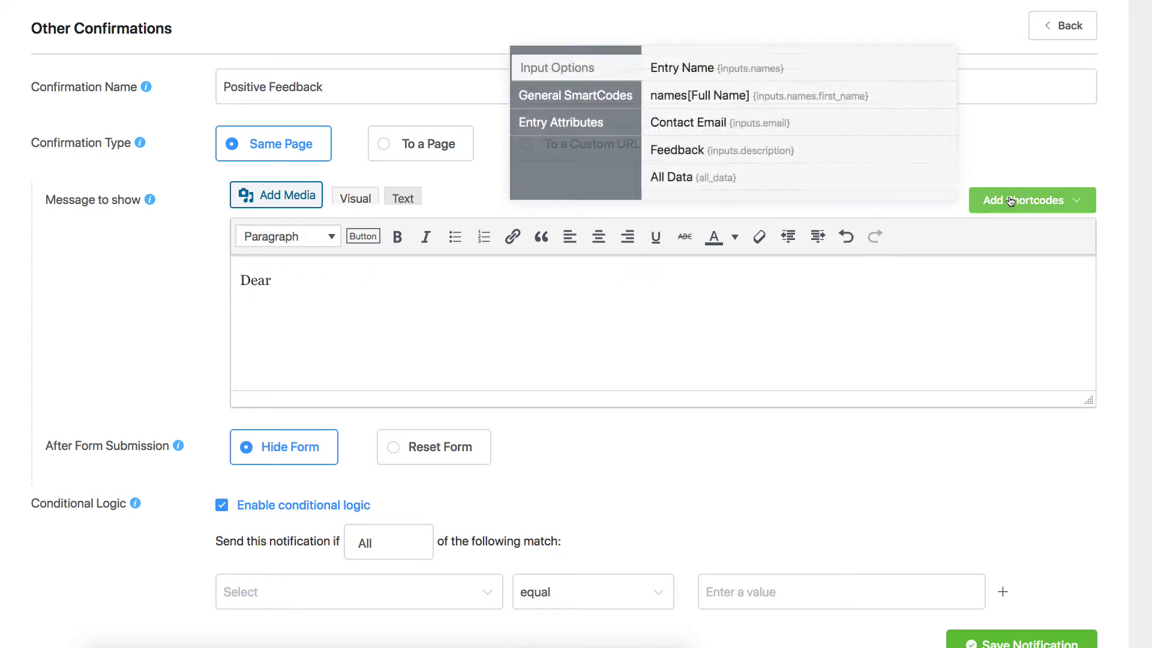
pyautogui.click(743, 95)
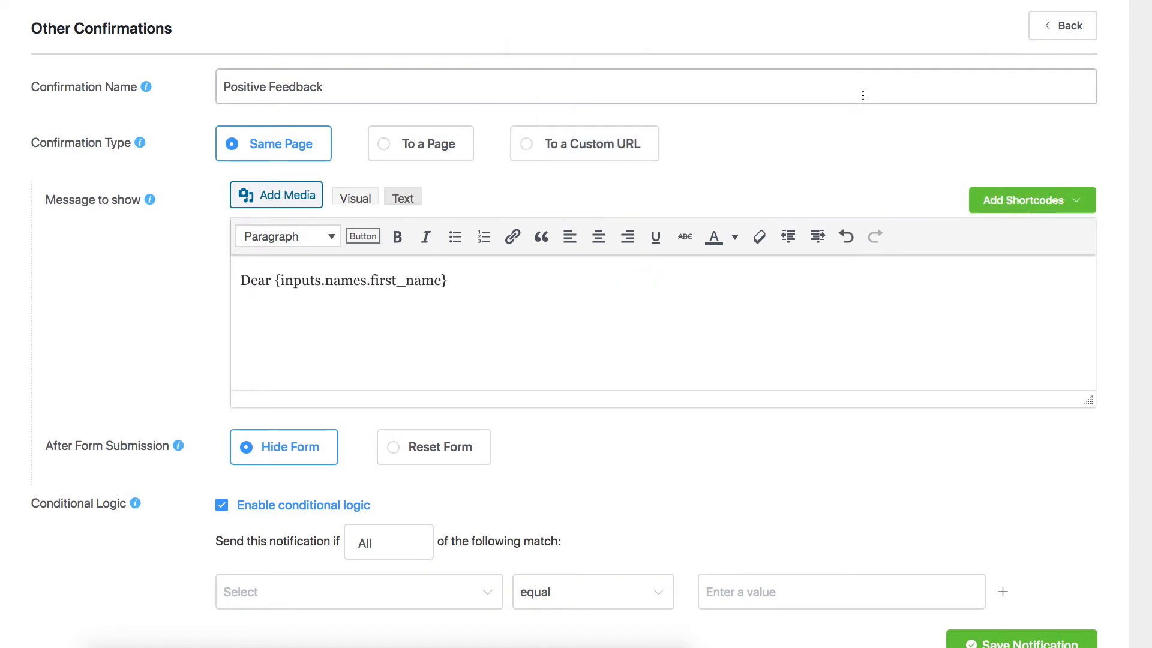
pyautogui.write(', thanks for leaving us such a wonderful review')
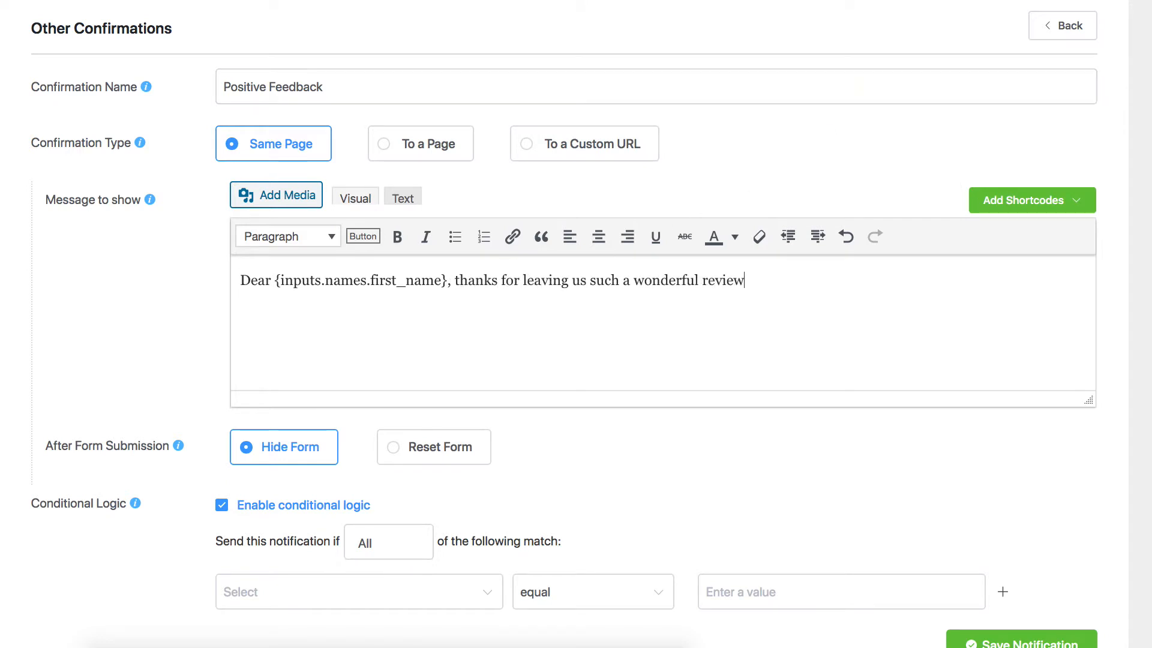
pyautogui.write('.')
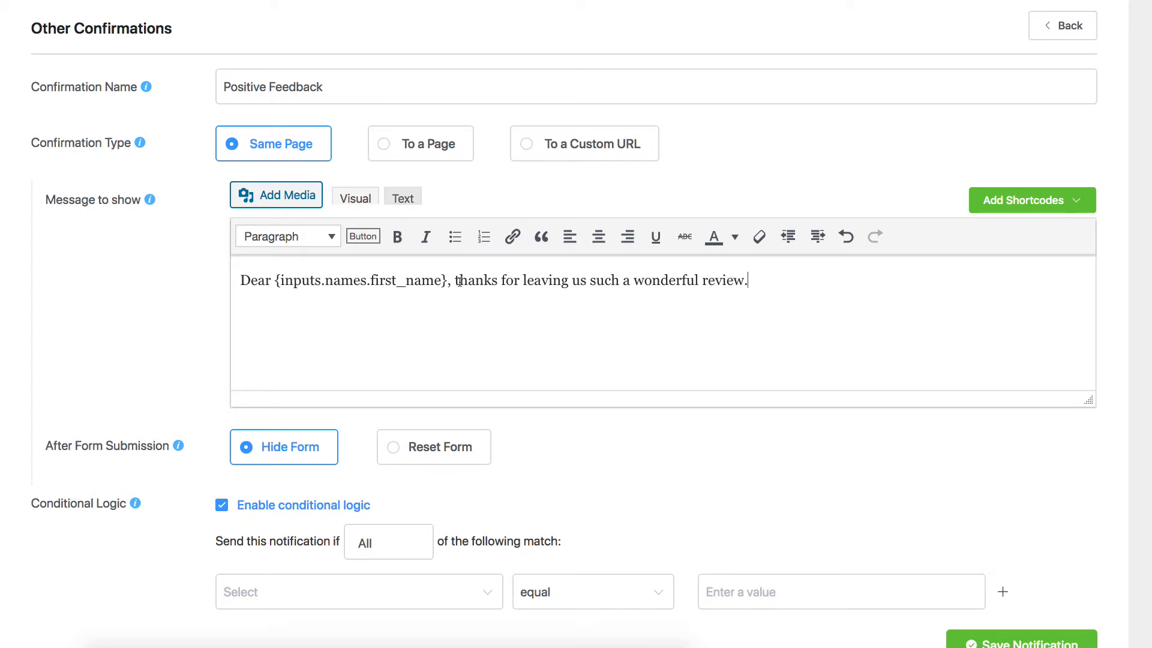
pyautogui.click(402, 196)
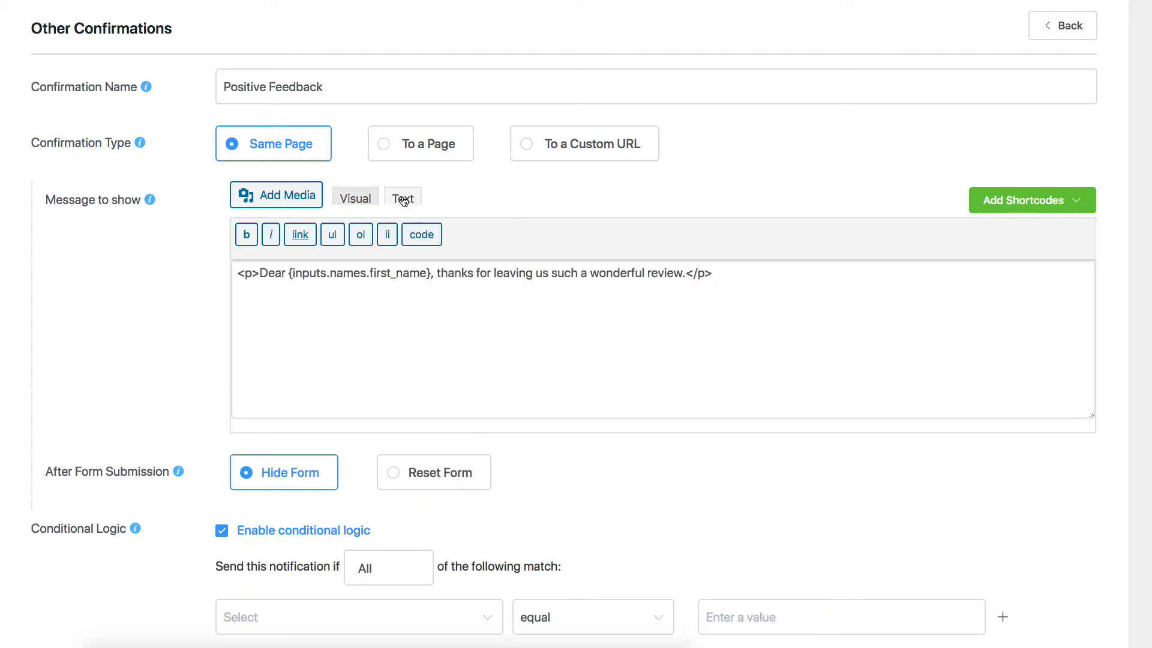
pyautogui.click(356, 199)
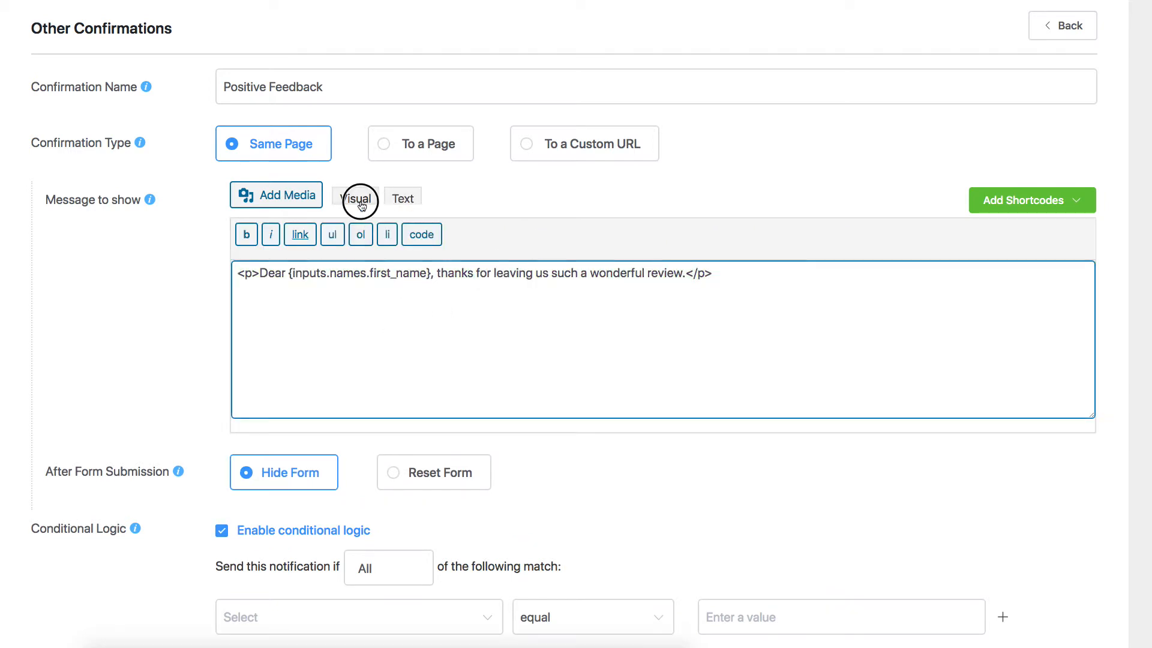
pyautogui.click(355, 196)
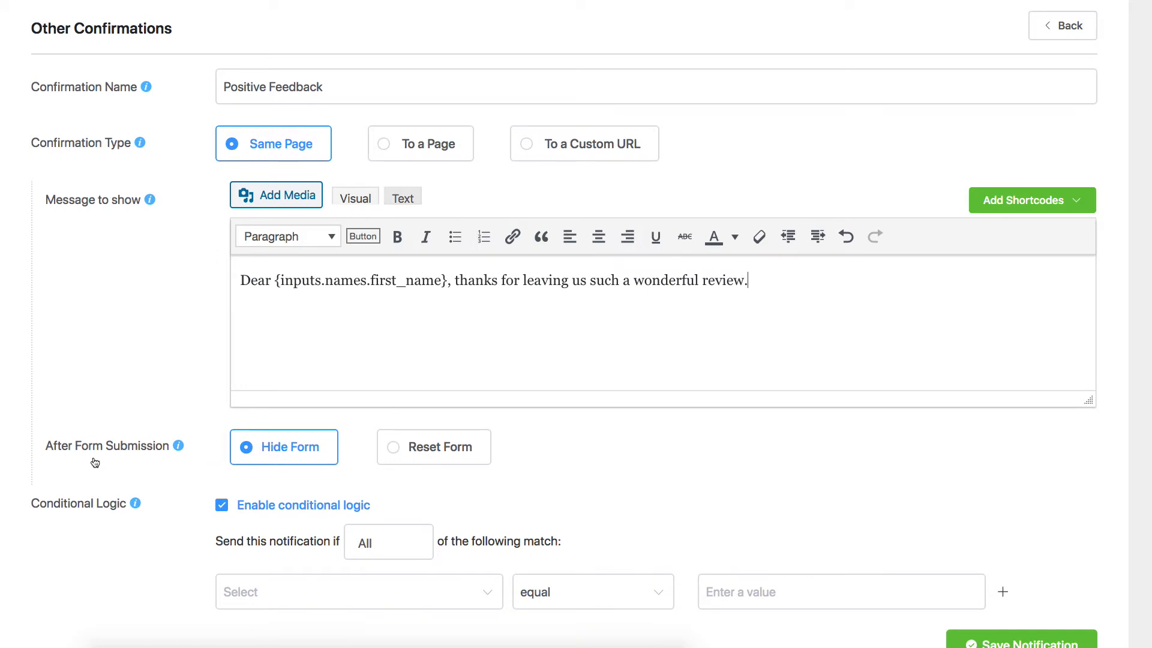
pyautogui.moveTo(304, 459)
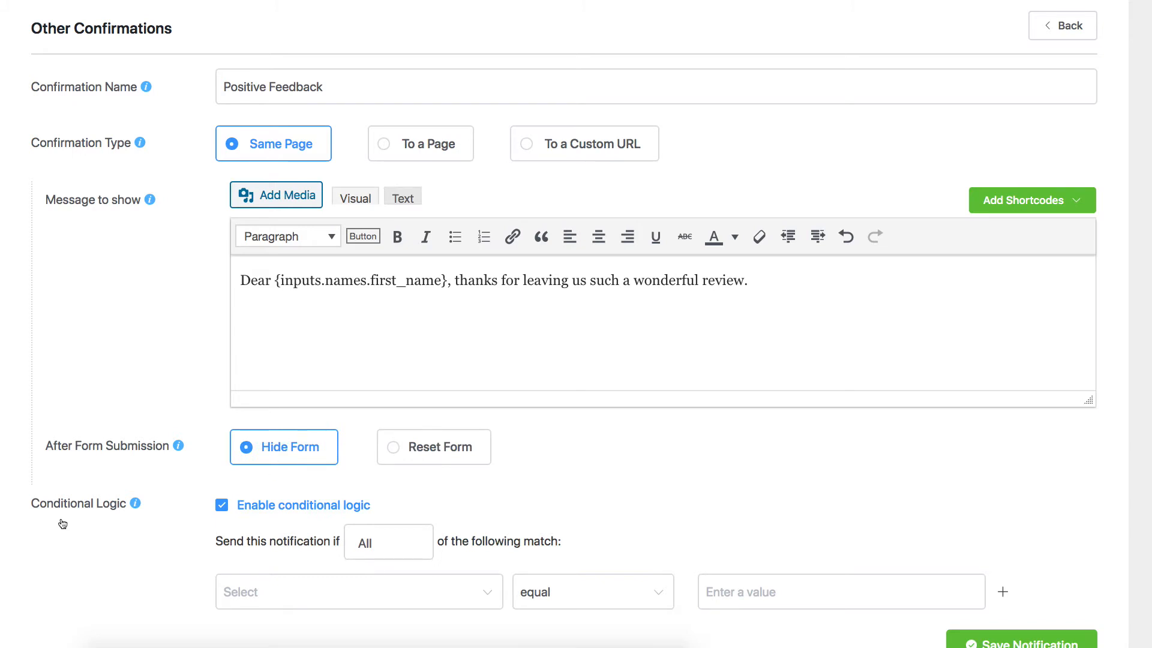
# Step: Re-enable conditional logic, keep the All match rule, and list fields for the first condition
pyautogui.click(222, 504)
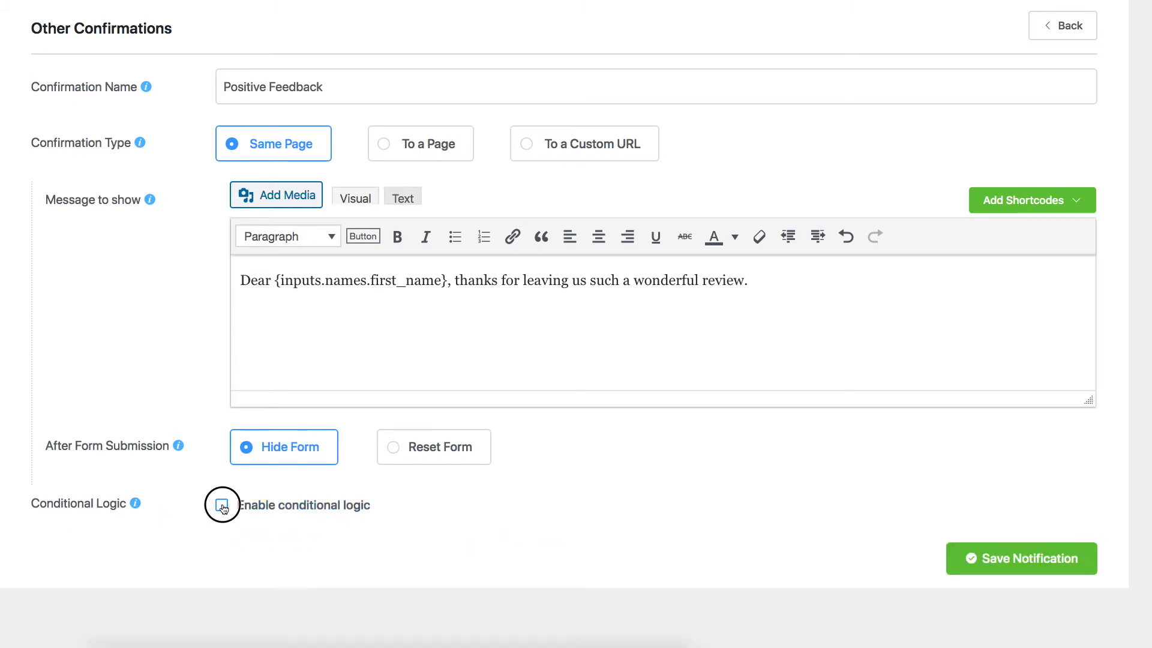
pyautogui.click(222, 505)
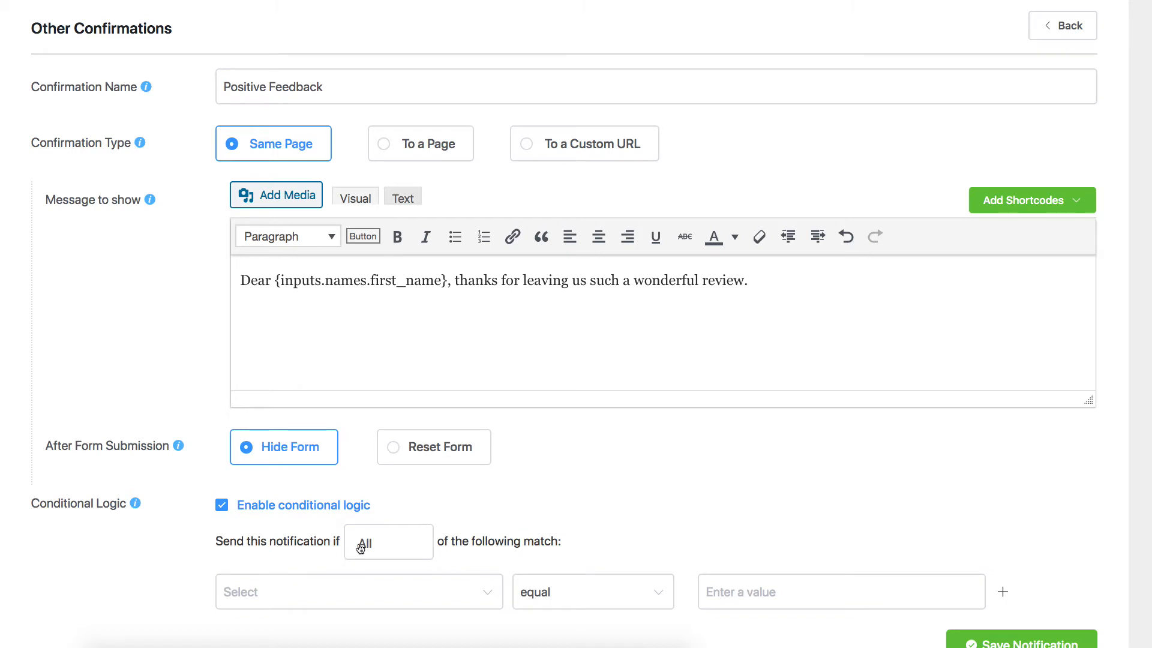
pyautogui.click(388, 541)
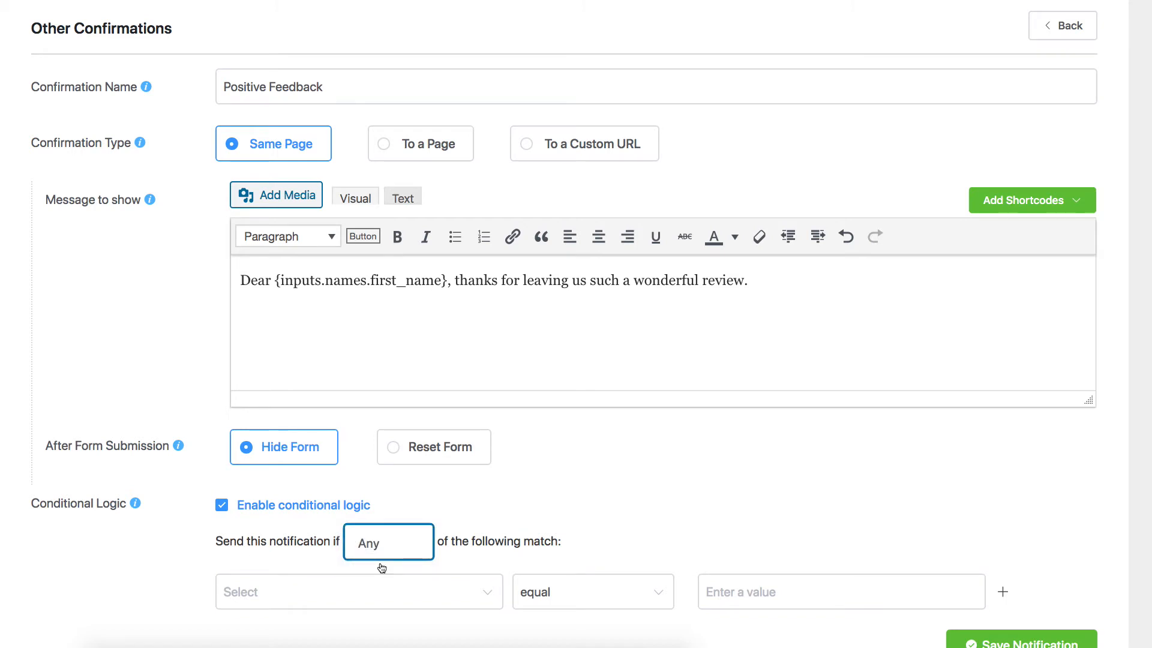
pyautogui.click(388, 541)
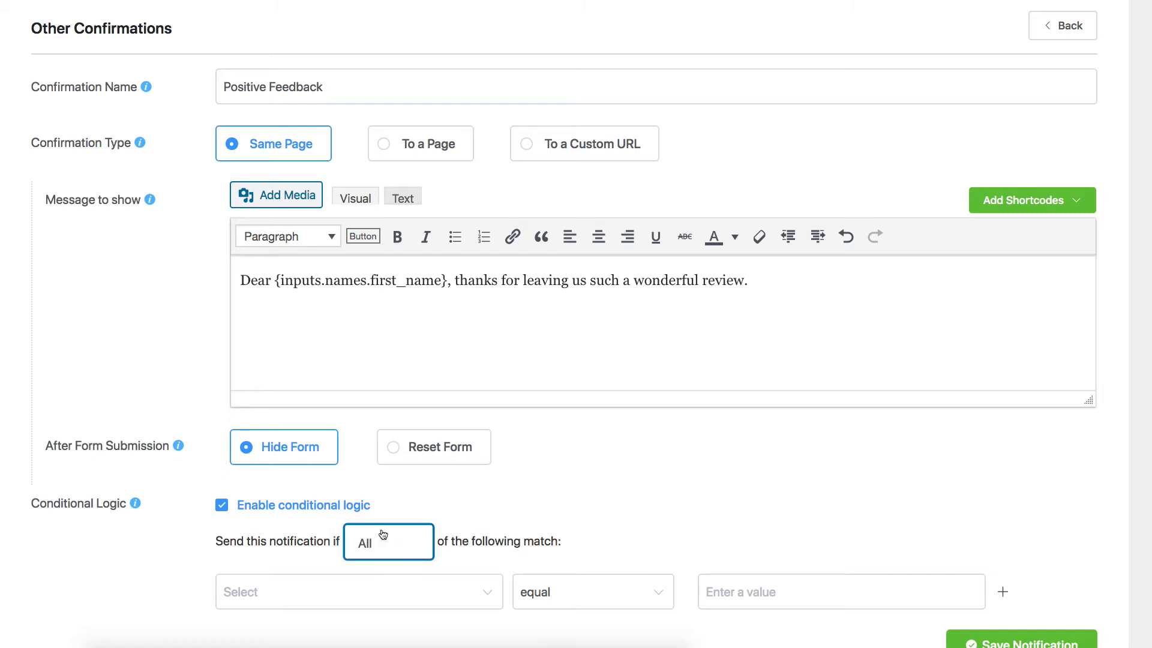
pyautogui.click(388, 541)
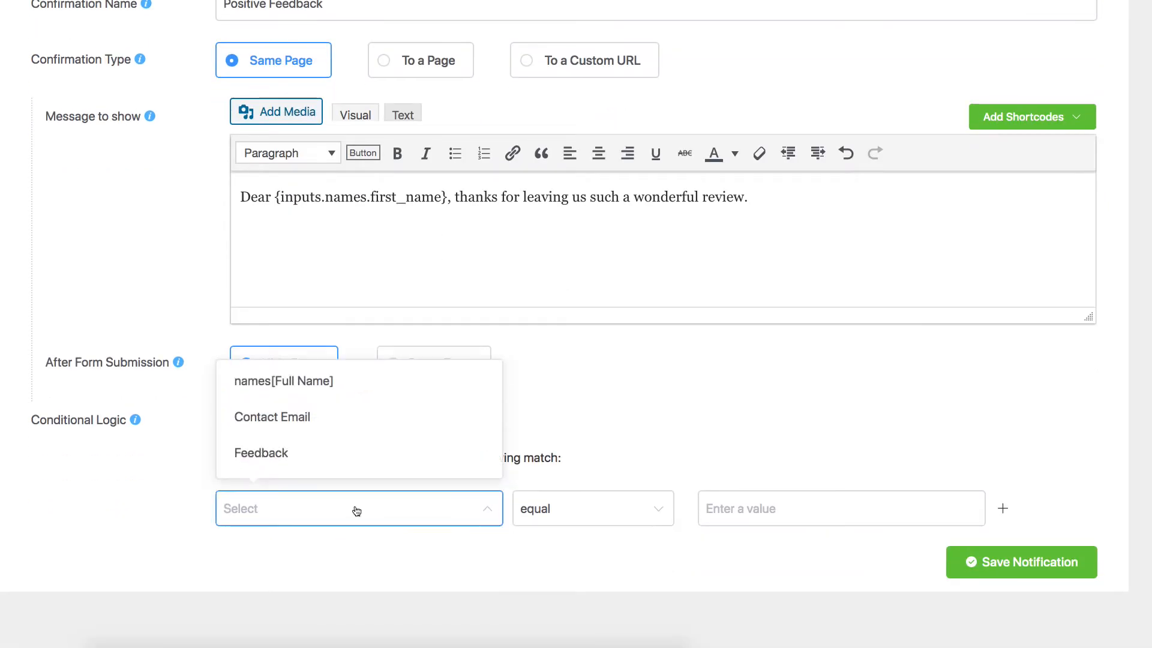
# Step: Match Any with Feedback contains awesome, excellent, good conditions, and save the confirmation
pyautogui.click(261, 453)
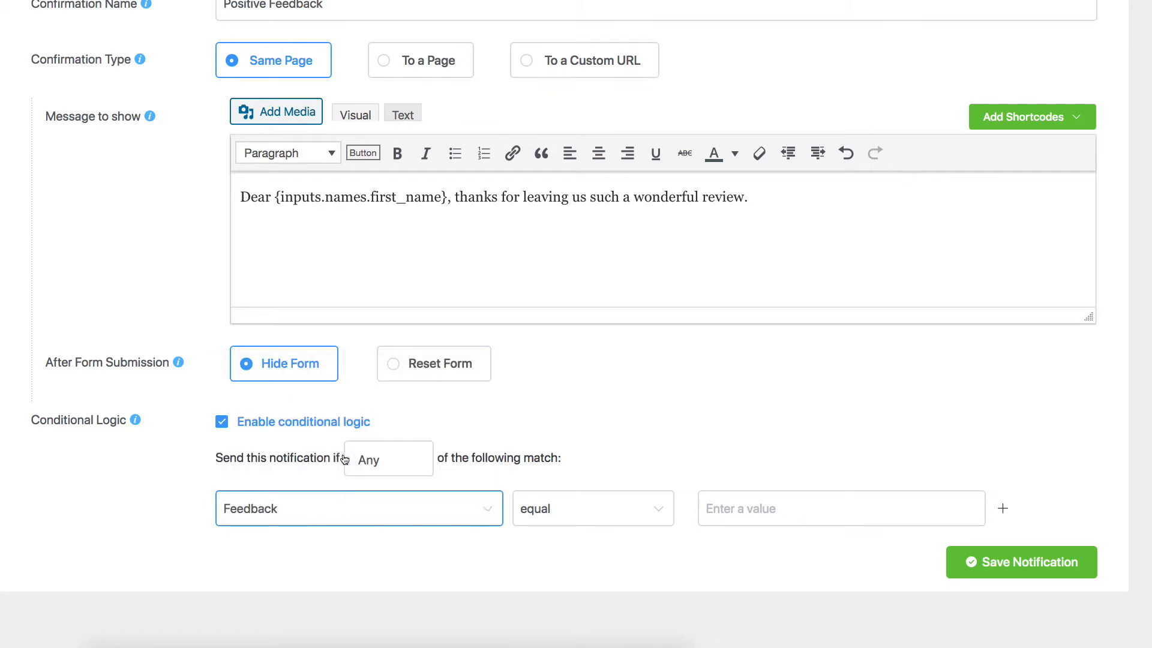
pyautogui.click(592, 508)
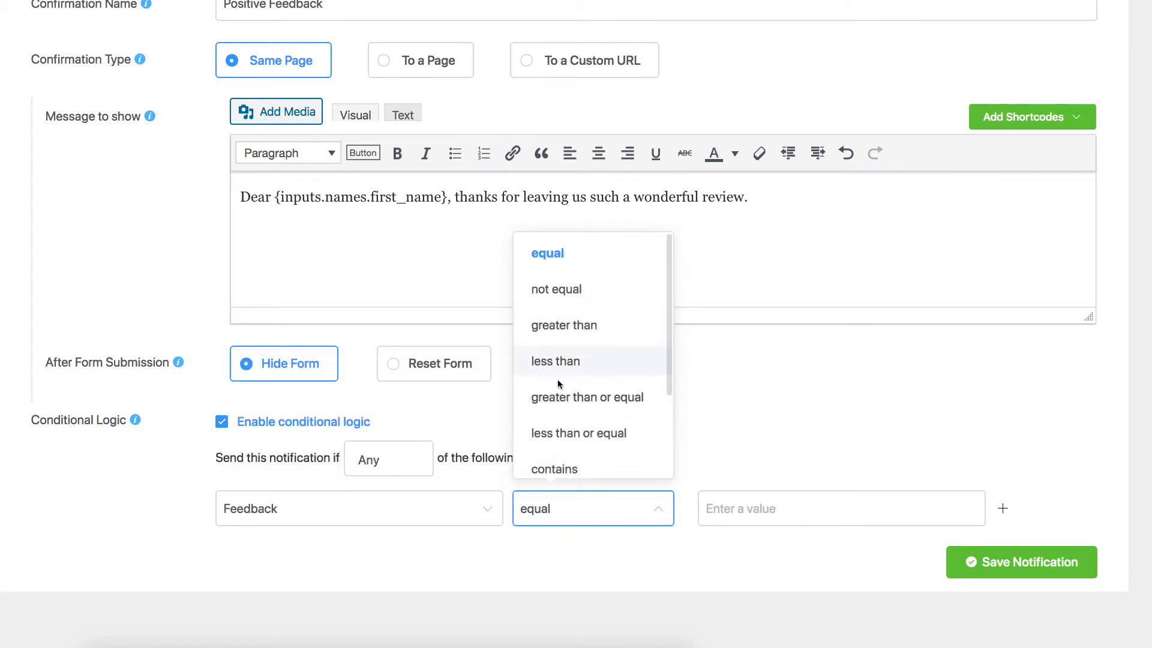
pyautogui.click(555, 468)
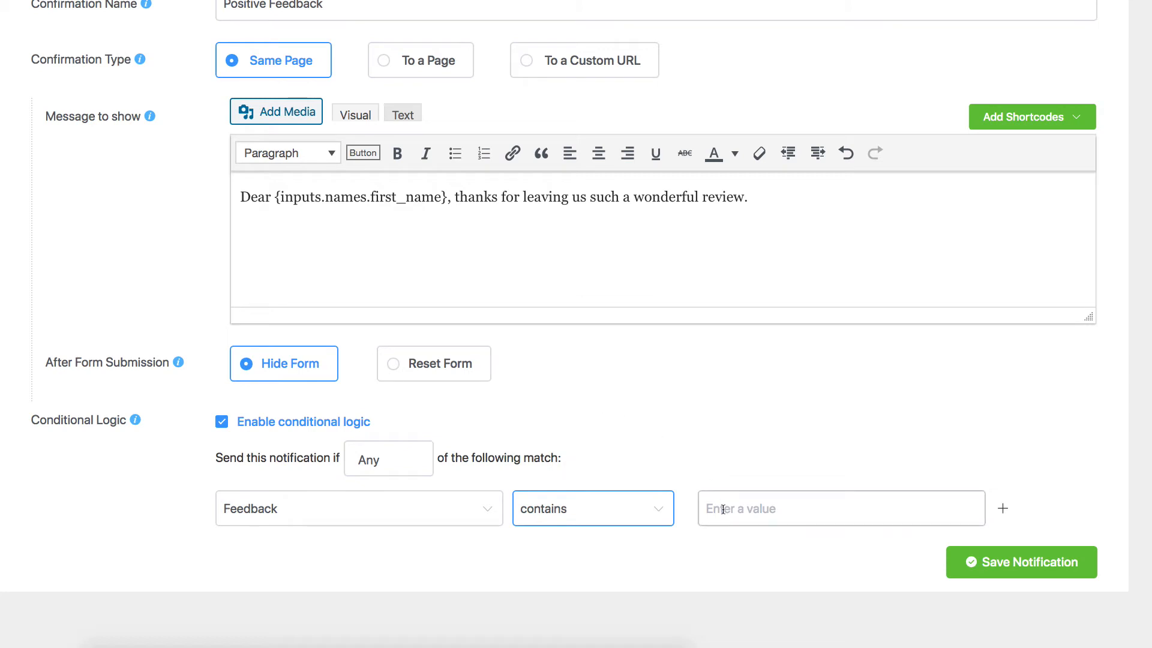
pyautogui.write('awesome')
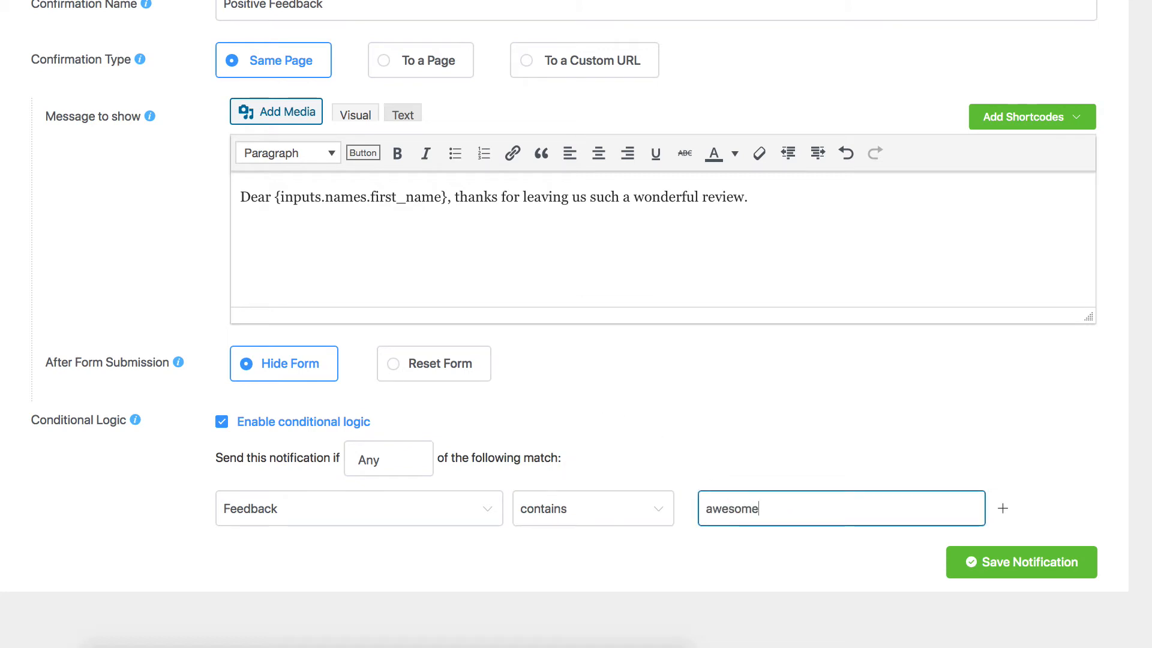
pyautogui.click(1001, 509)
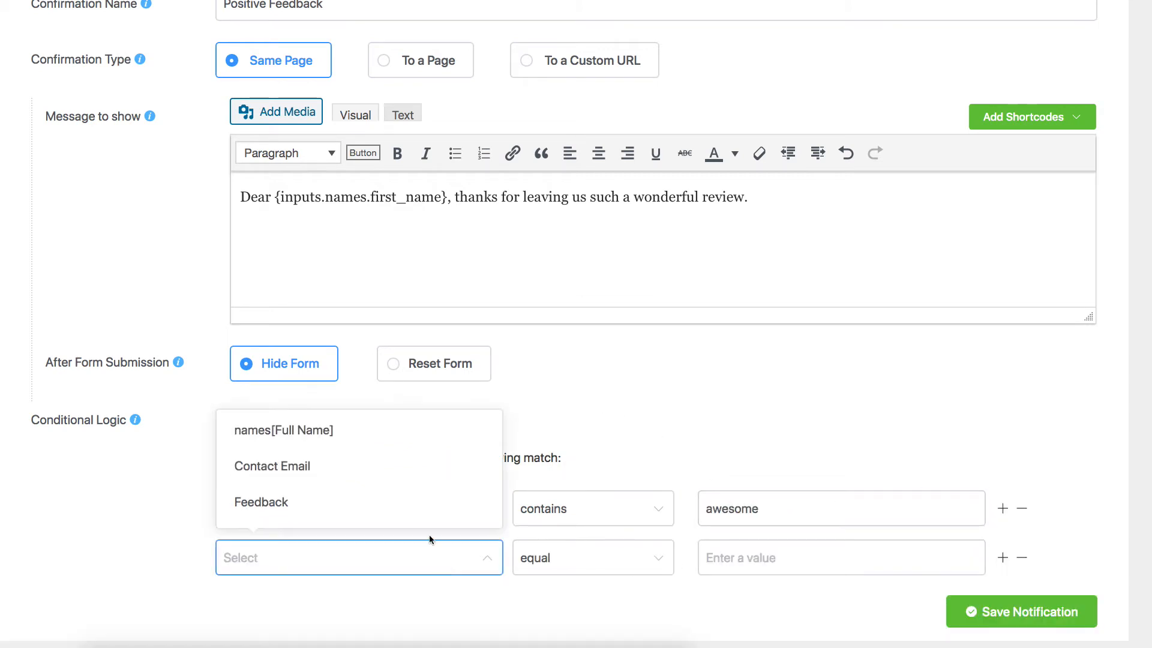
pyautogui.click(261, 502)
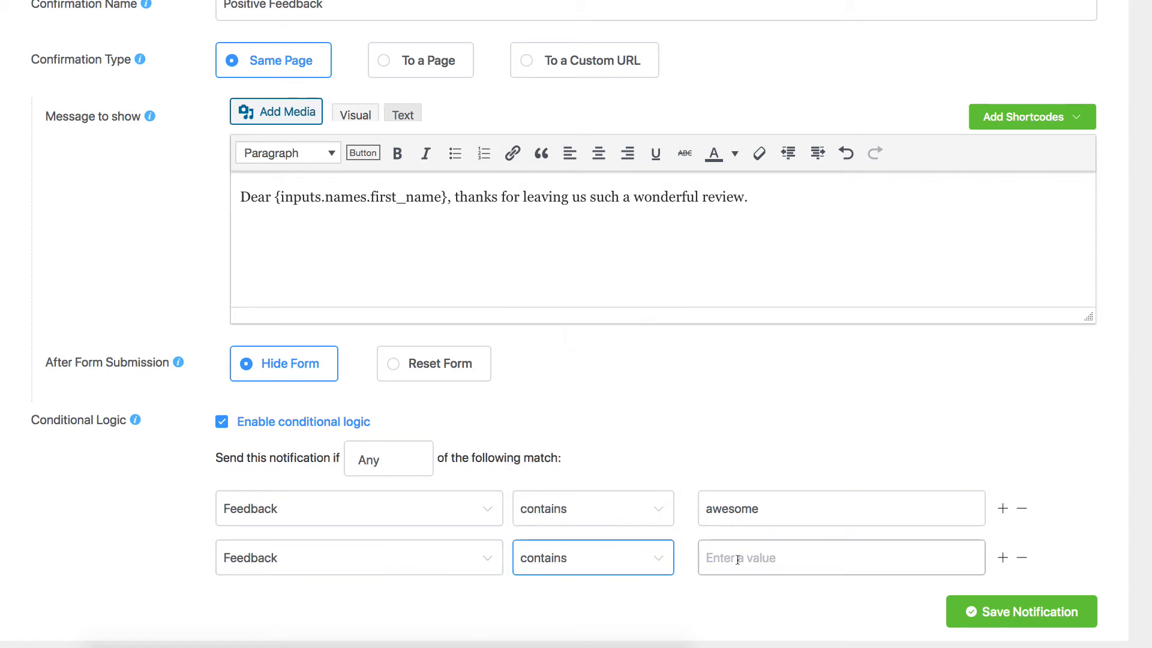
pyautogui.write('excellent')
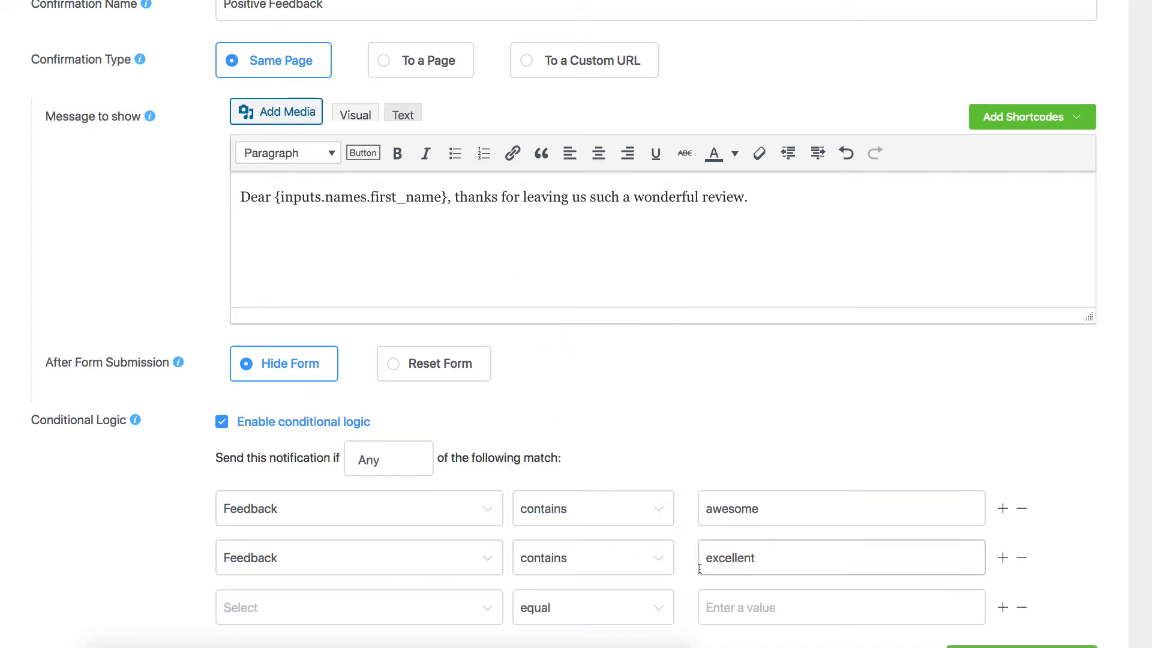
pyautogui.click(591, 606)
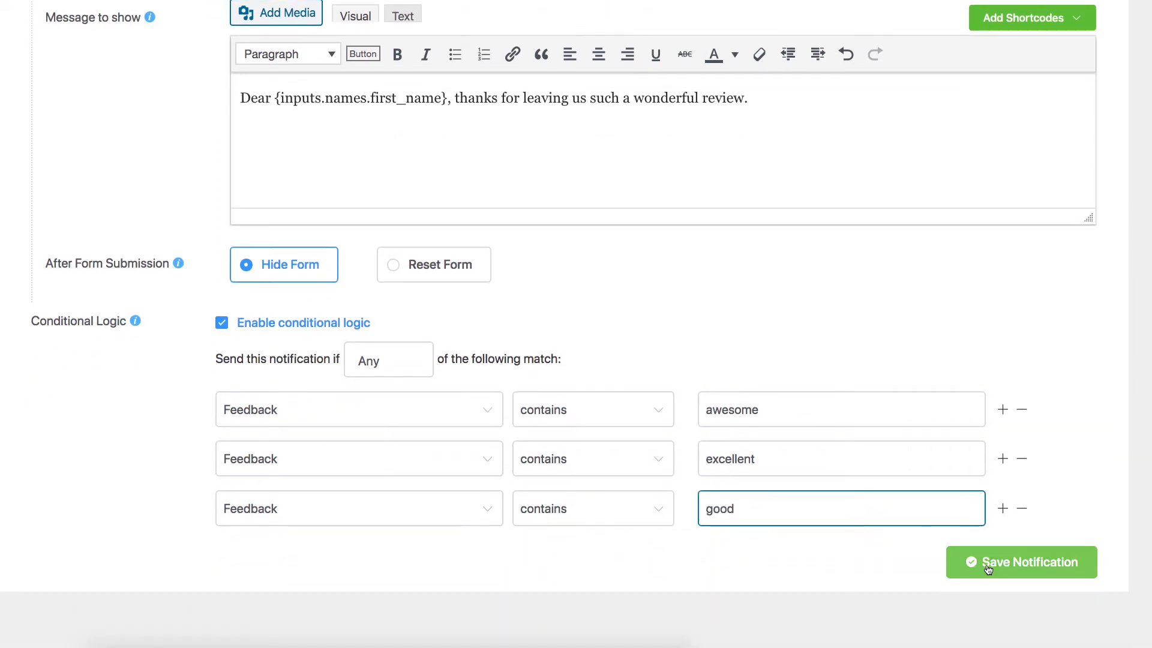
pyautogui.click(1020, 562)
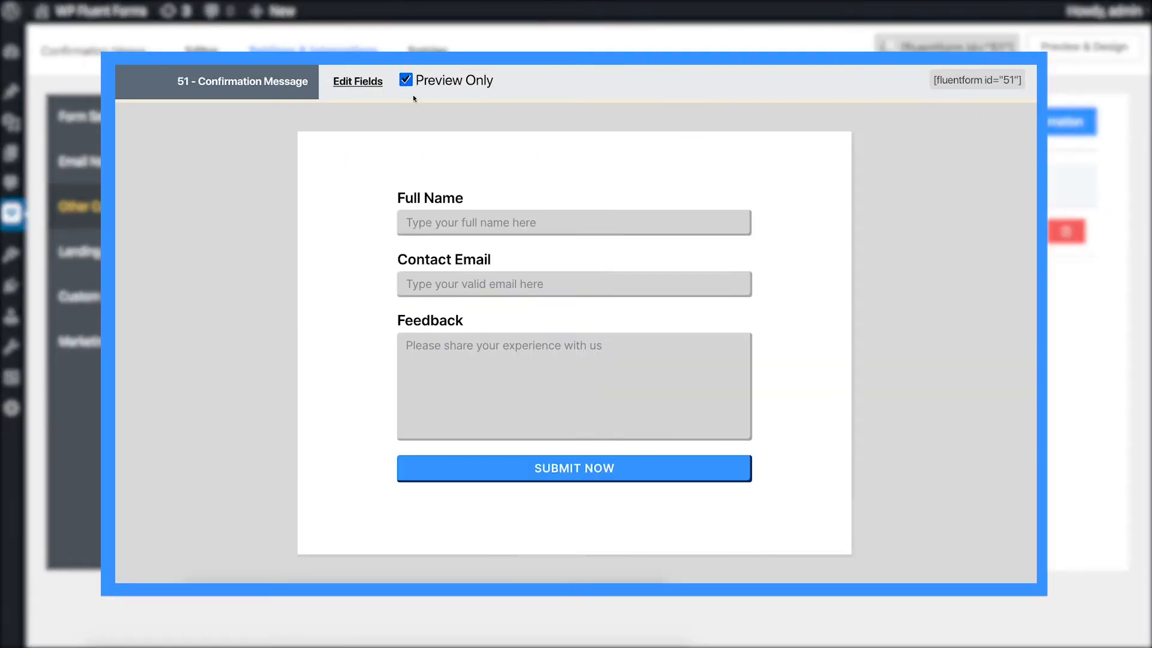
# Step: Fill the preview form with a name and 'Very good' feedback, then submit it
pyautogui.write('jh')
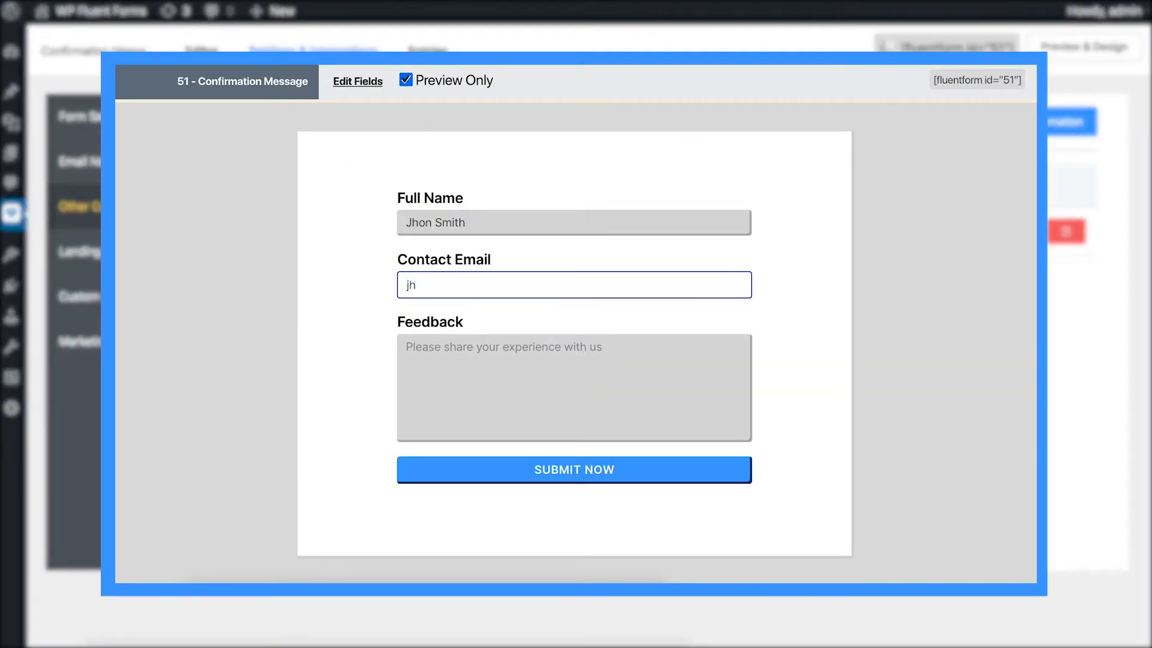
pyautogui.write('Very good service, fast response, product delivered as expected.')
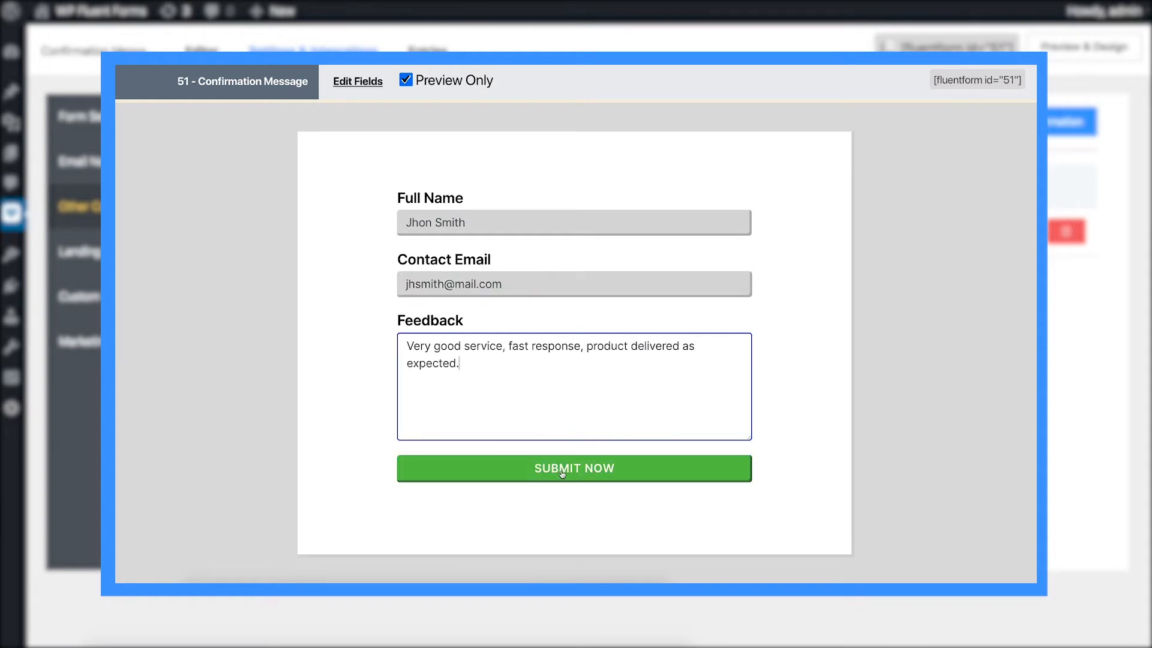
pyautogui.click(573, 468)
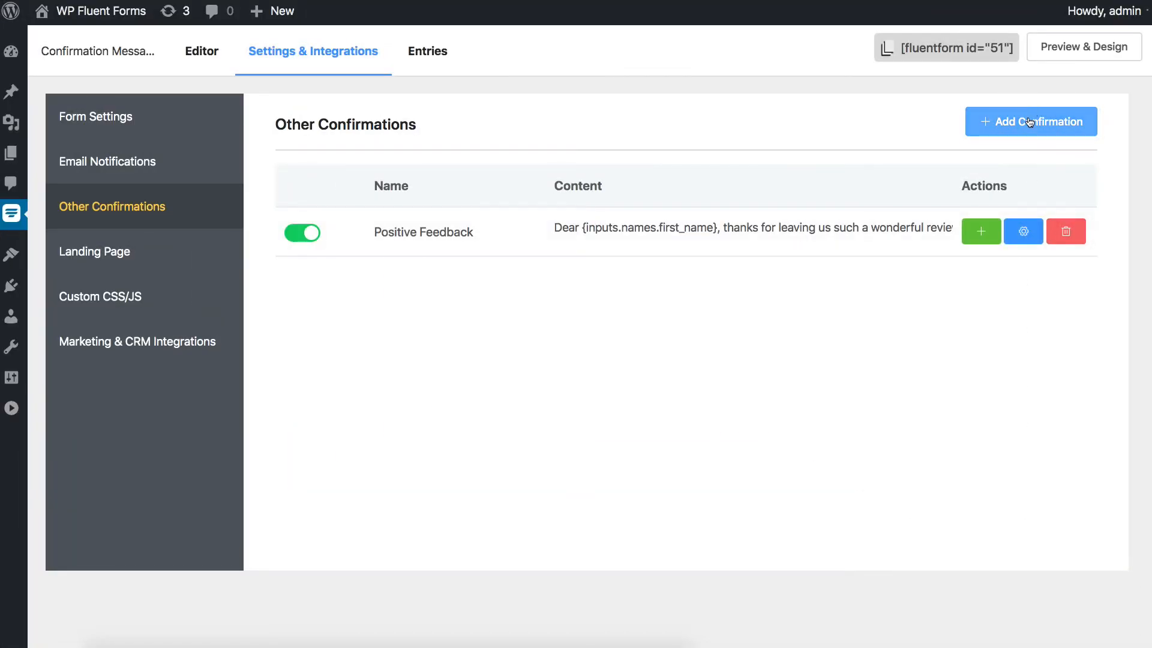
# Step: Add a new confirmation and name it 'Negative Feedback'
pyautogui.click(1030, 122)
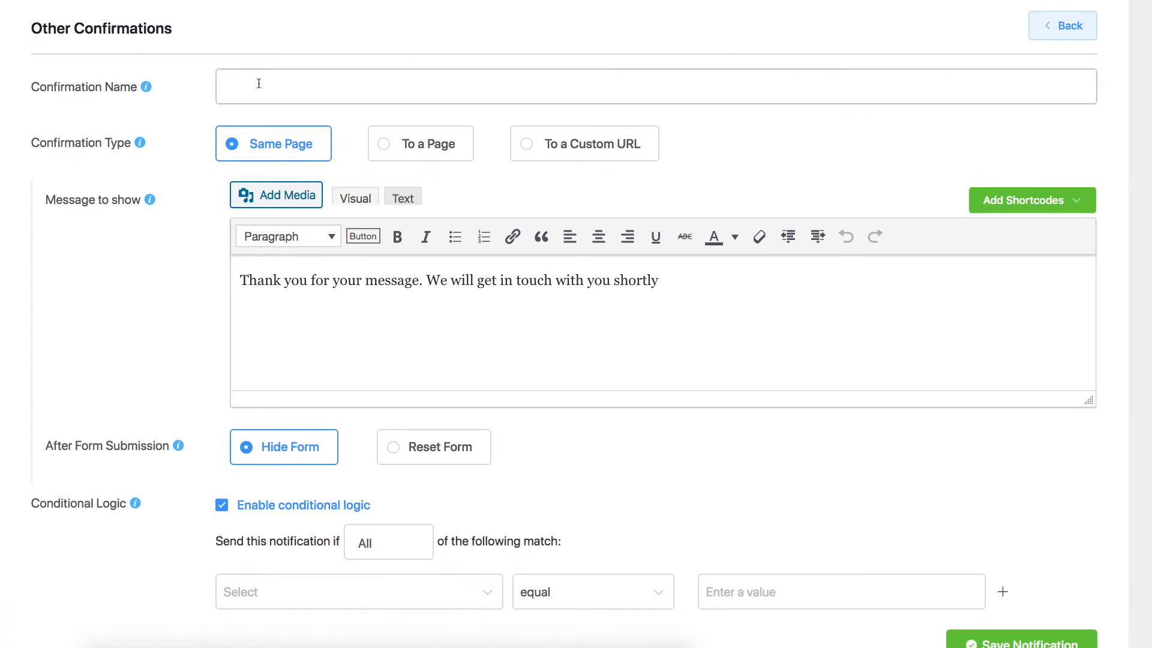
pyautogui.write('Negative Feedba')
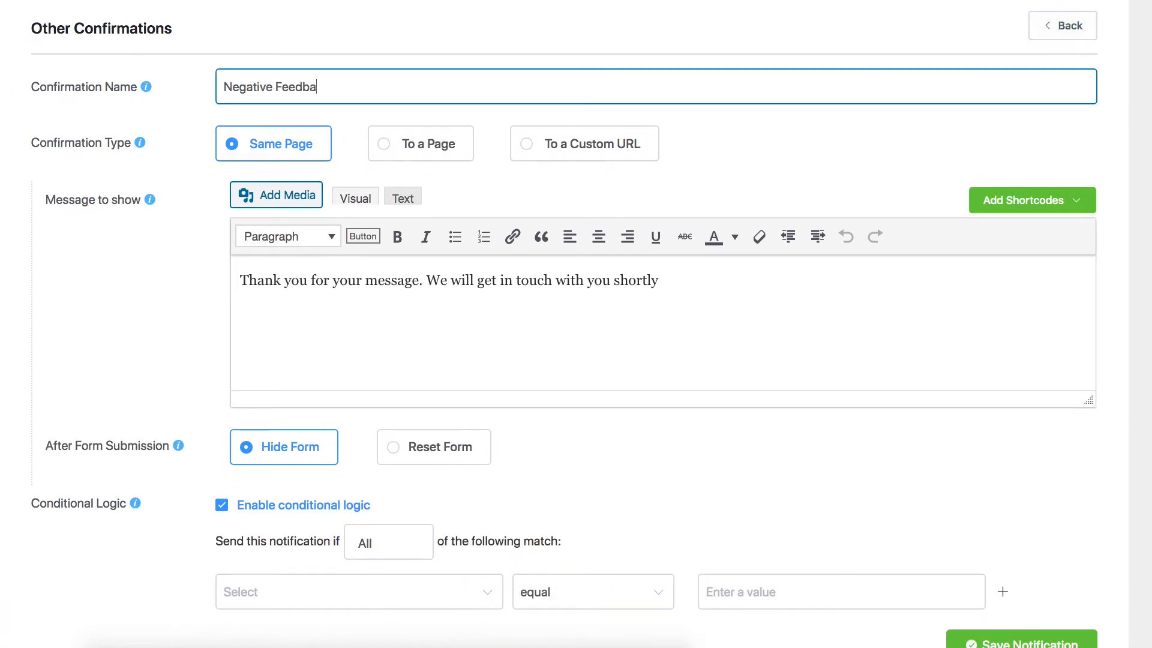
pyautogui.write('ck')
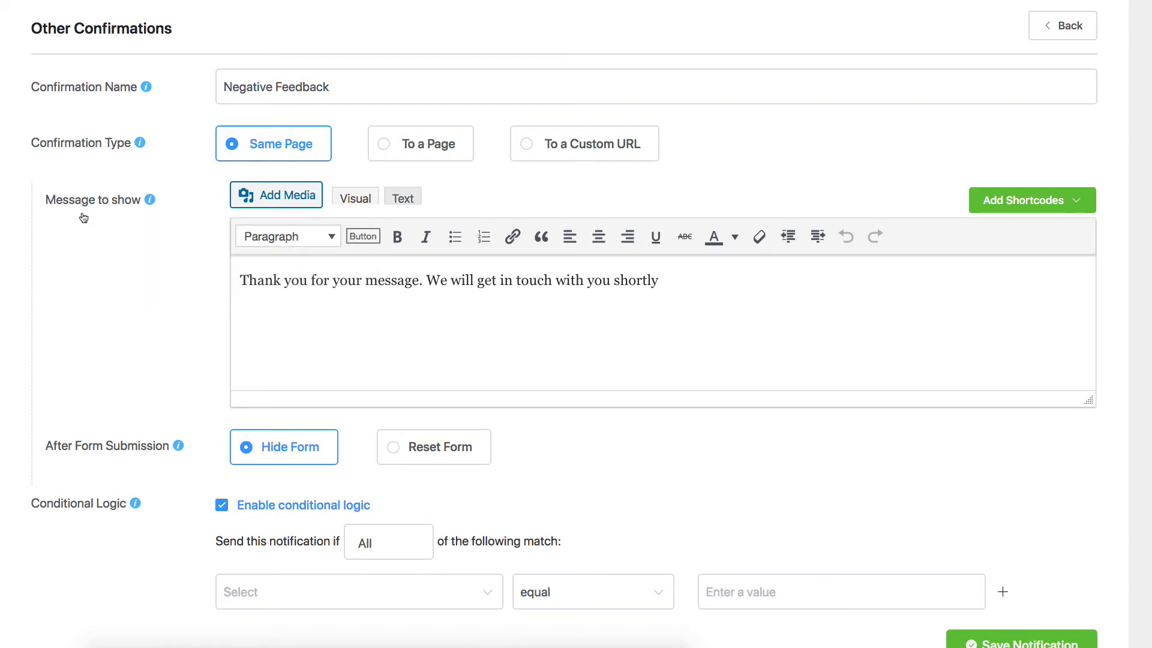
# Step: Replace the message with 'Dear {first name}… sorry your experience didn't match your expectations.'
pyautogui.moveTo(327, 280); pyautogui.dragTo(659, 280)
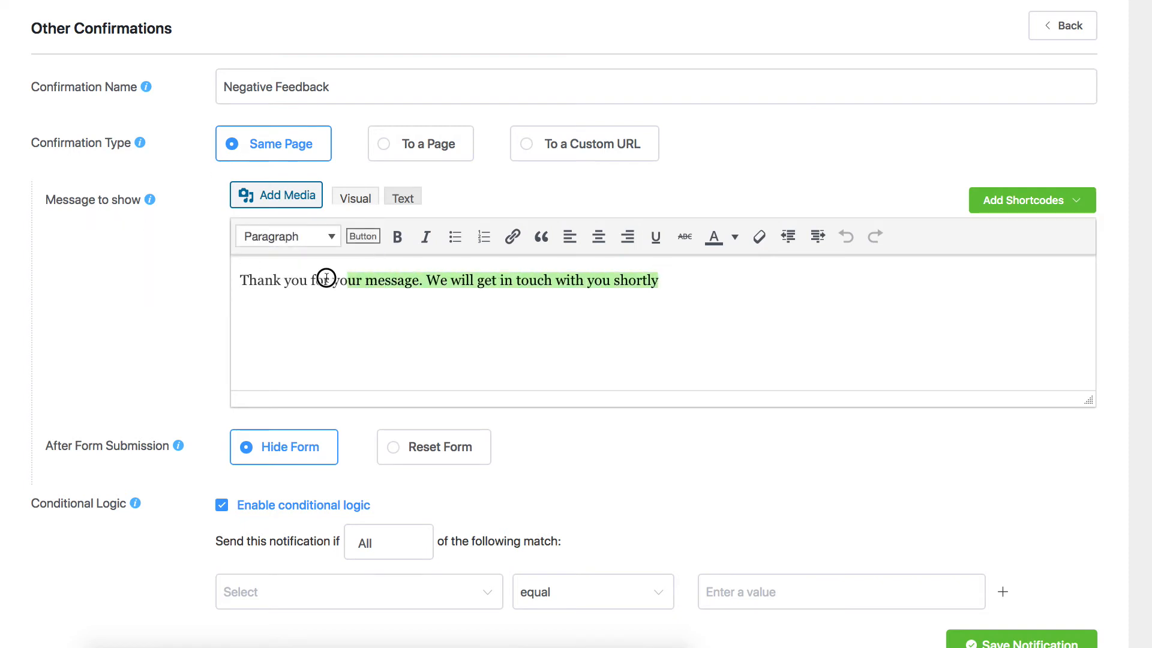
pyautogui.write('Dear')
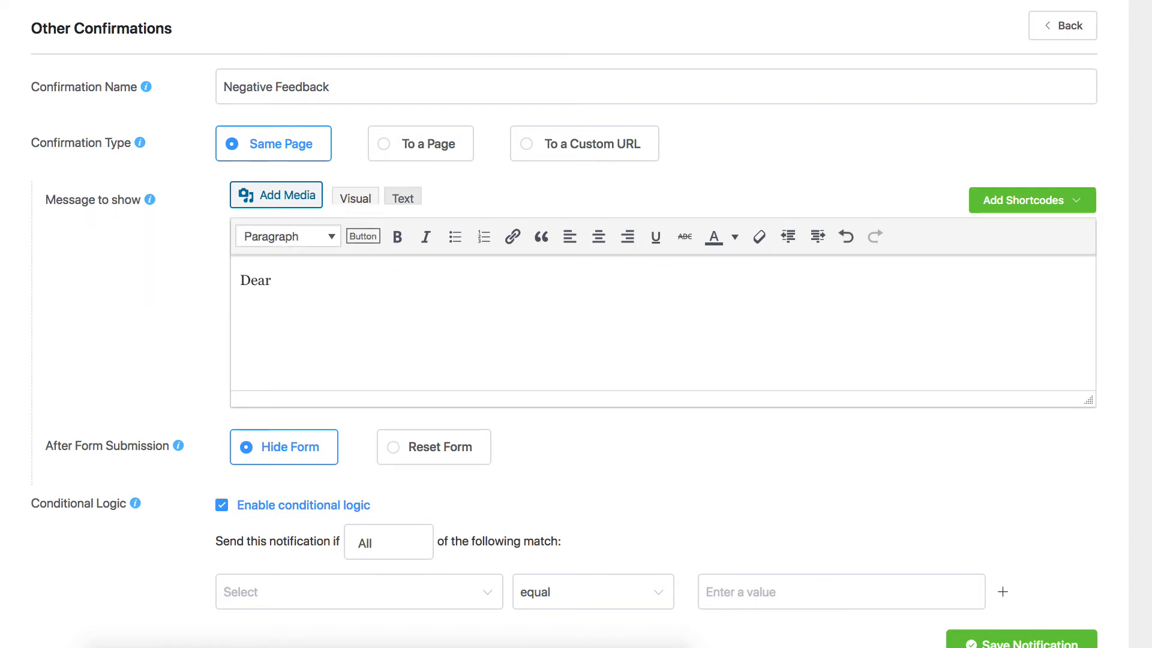
pyautogui.click(1030, 200)
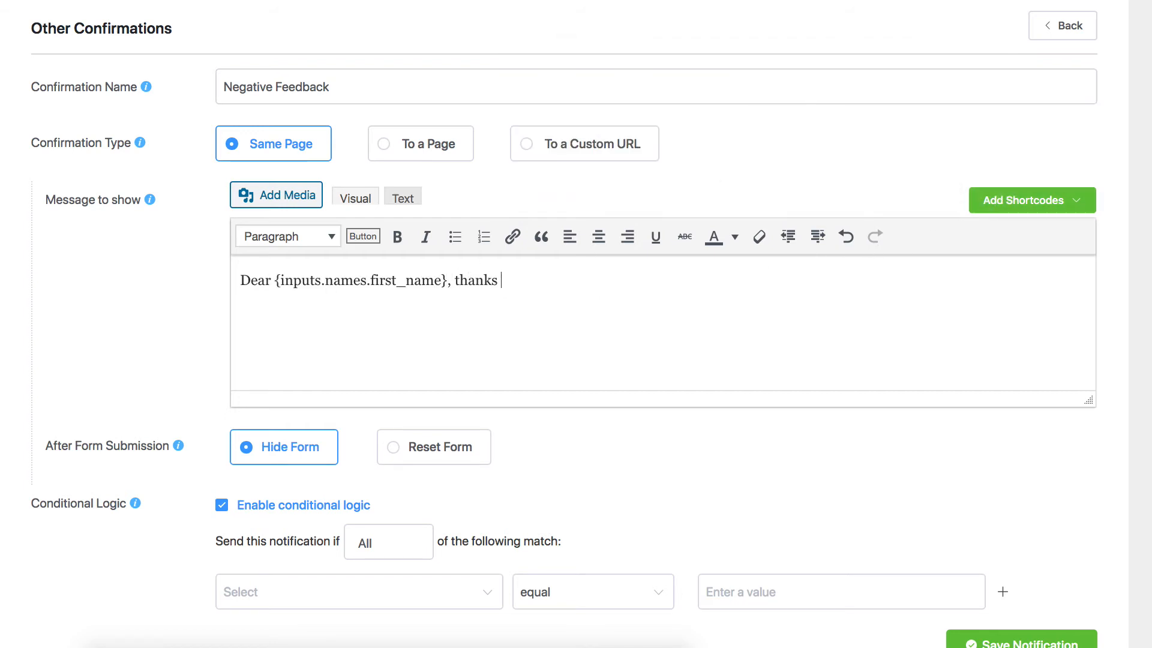
pyautogui.write("for sharing your feedback. we're so")
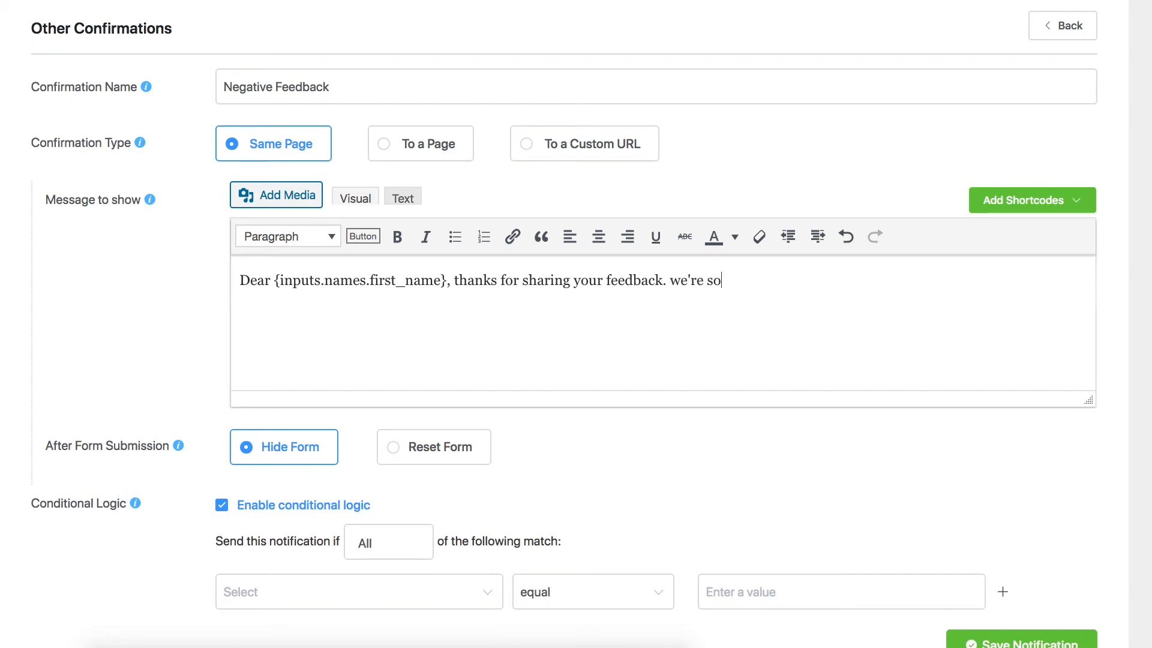
pyautogui.write("rry your experience didn't match")
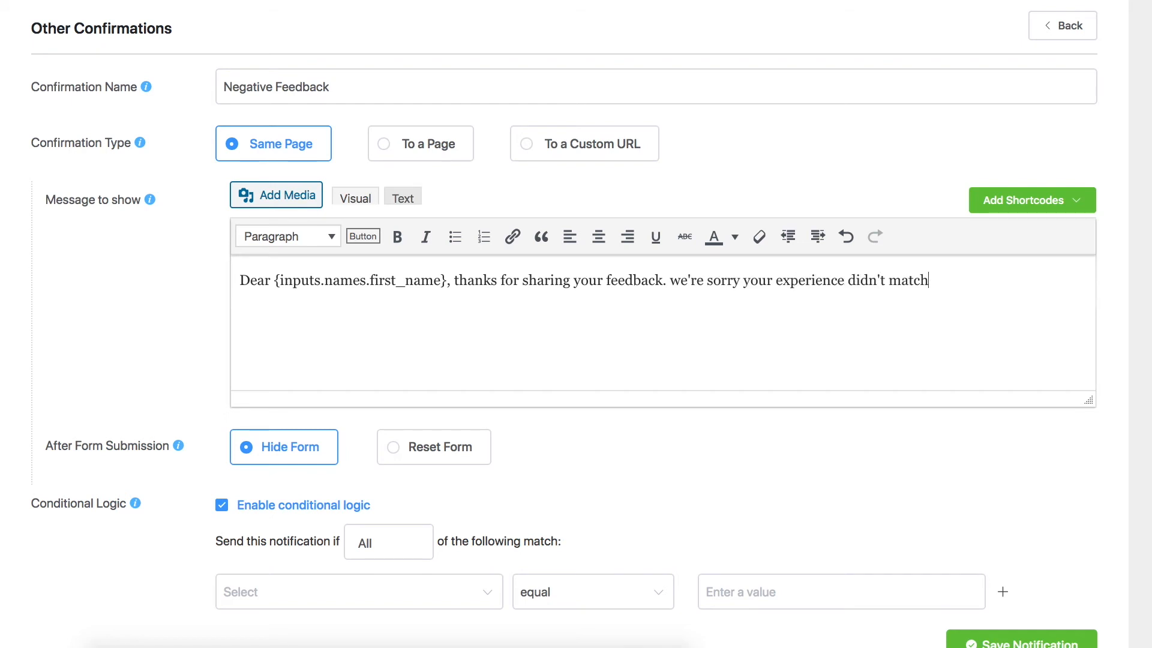
pyautogui.write('your expectations.')
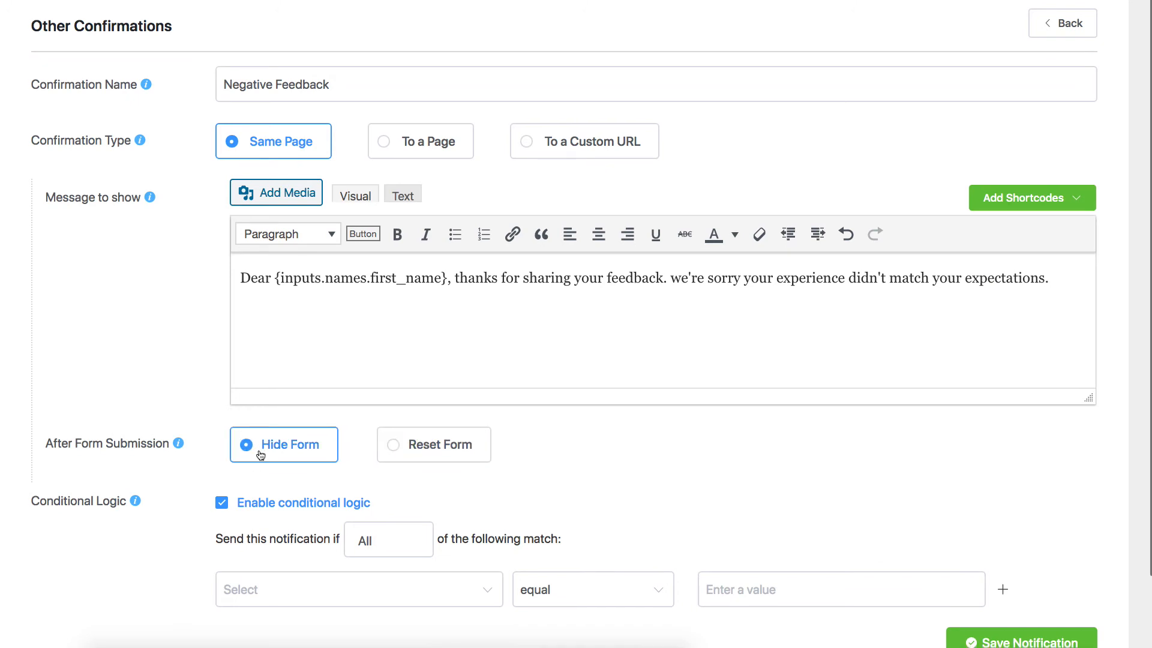
# Step: Enable conditional logic for Negative Feedback and set the match rule to Any
pyautogui.scroll(-3)
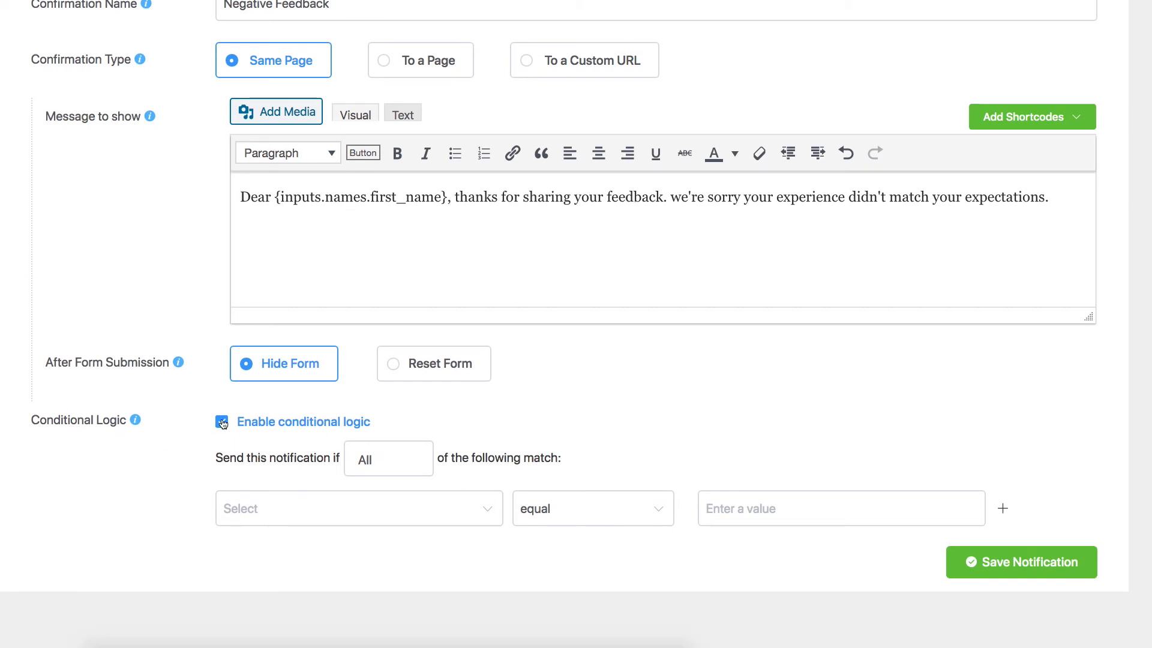
pyautogui.click(223, 424)
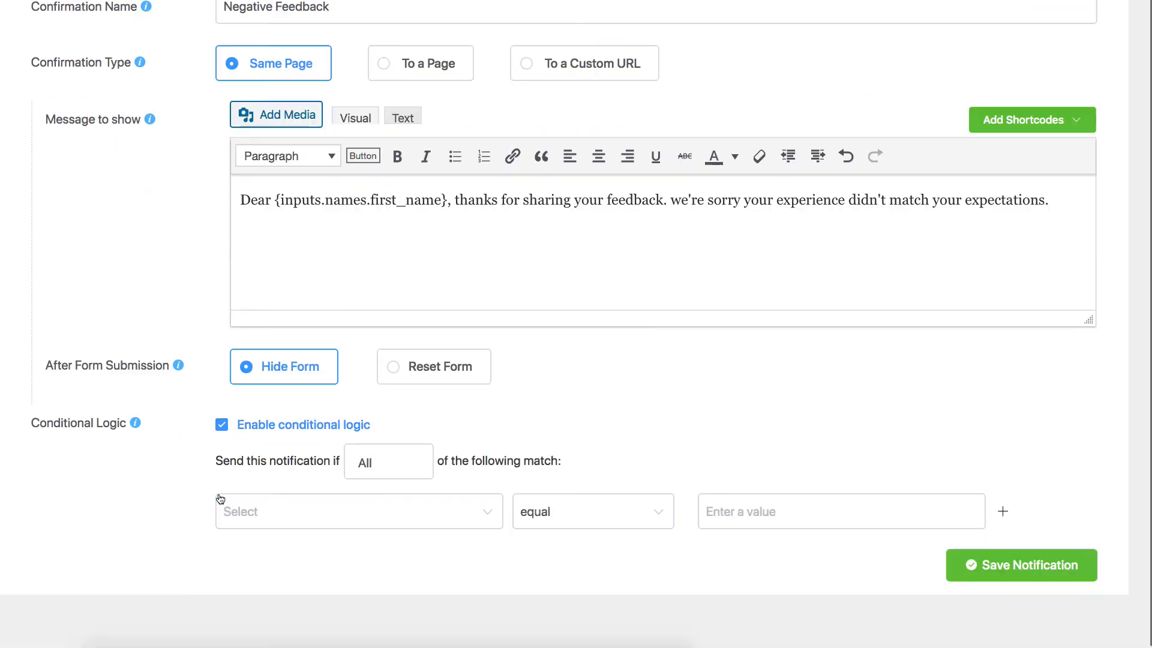
pyautogui.click(388, 461)
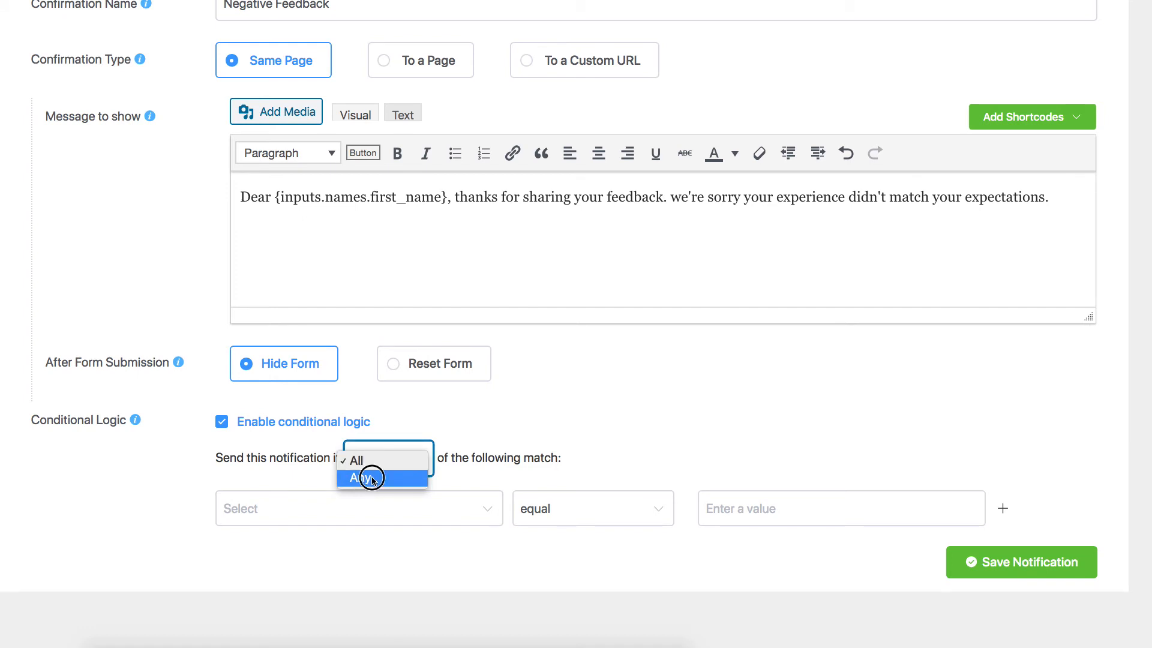
pyautogui.click(367, 477)
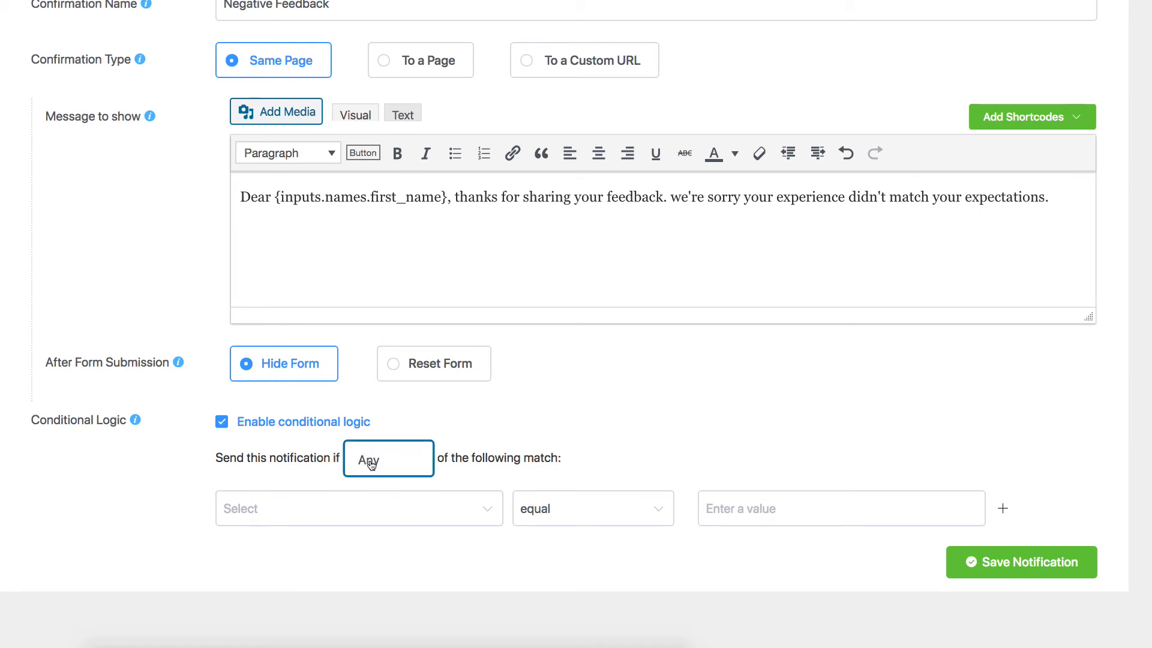
pyautogui.click(388, 458)
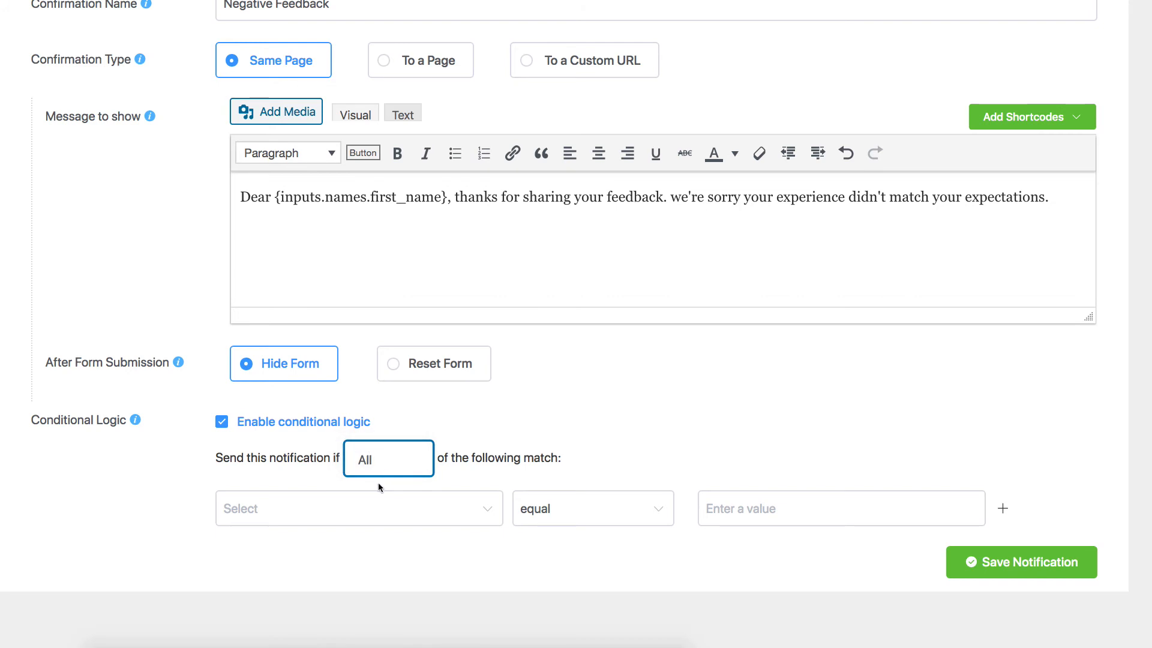
pyautogui.click(388, 458)
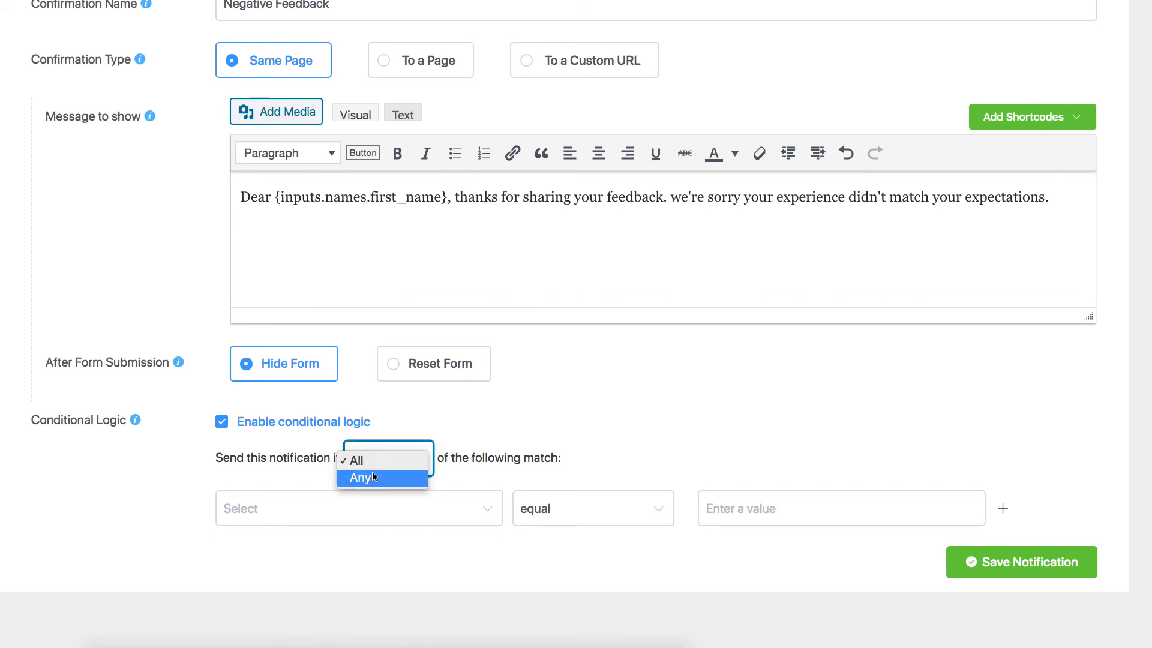
pyautogui.click(360, 477)
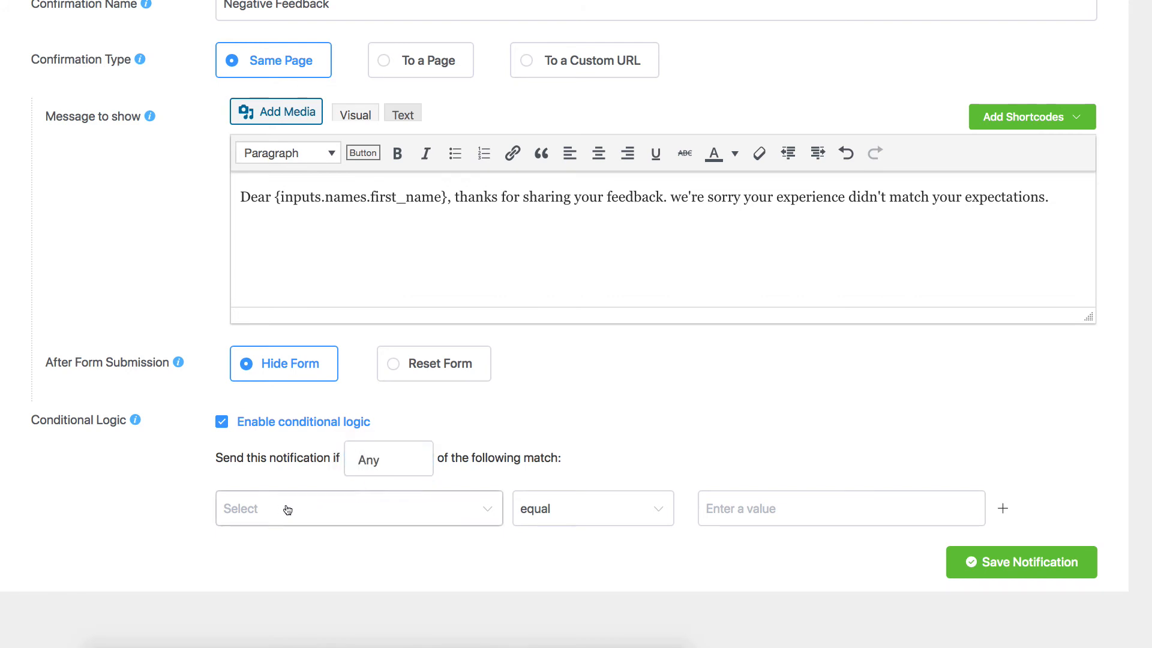
# Step: Add the condition Feedback contains 'disappointed' and save the confirmation
pyautogui.click(359, 507)
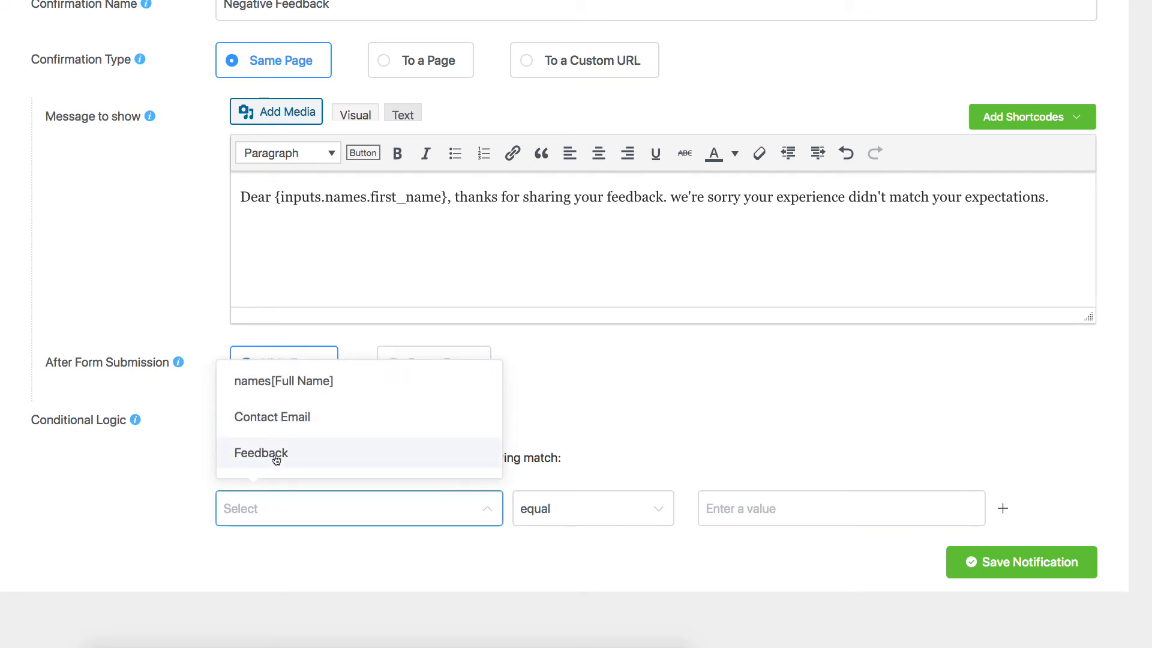
pyautogui.click(591, 508)
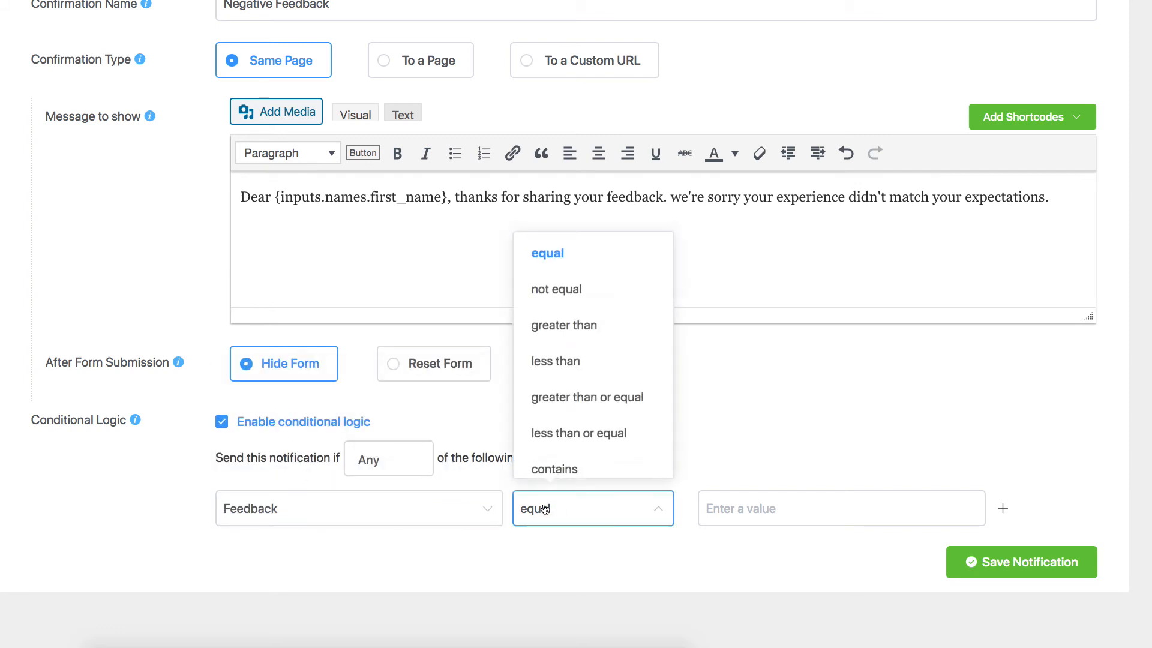
pyautogui.click(554, 469)
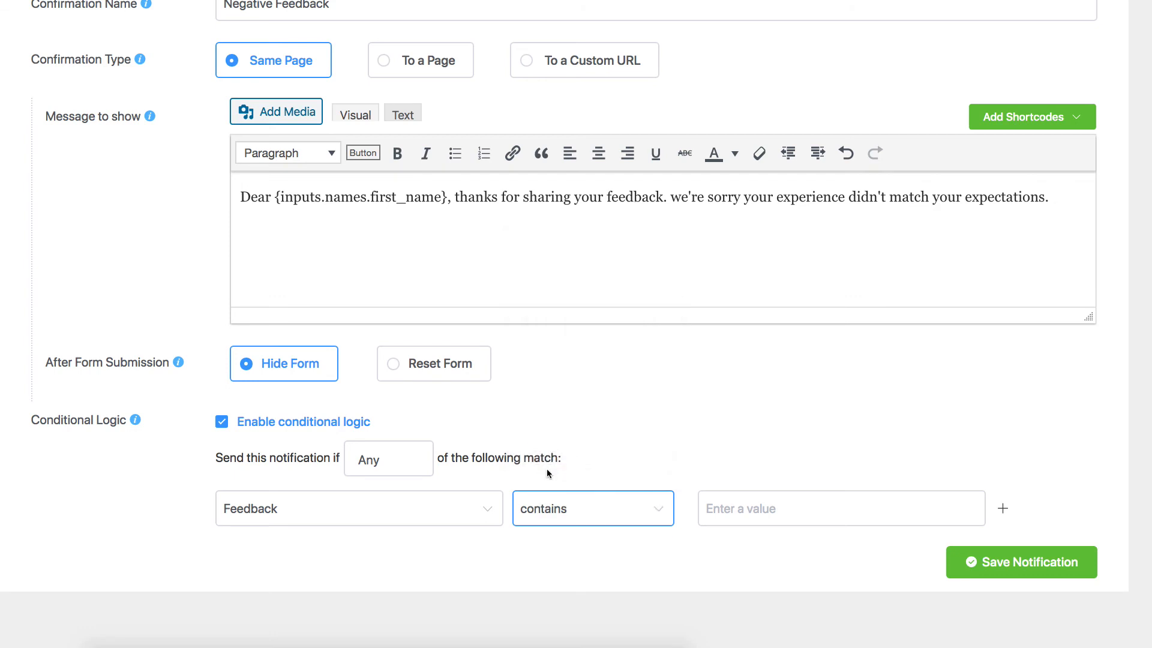
pyautogui.click(840, 508)
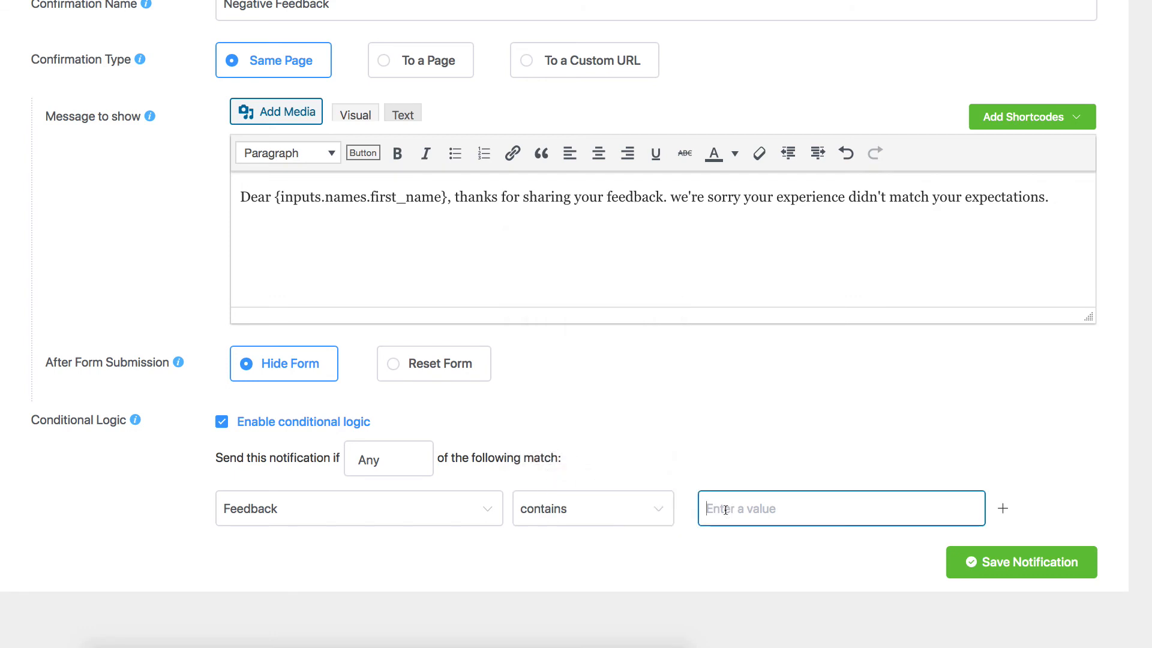
pyautogui.write('disappointed')
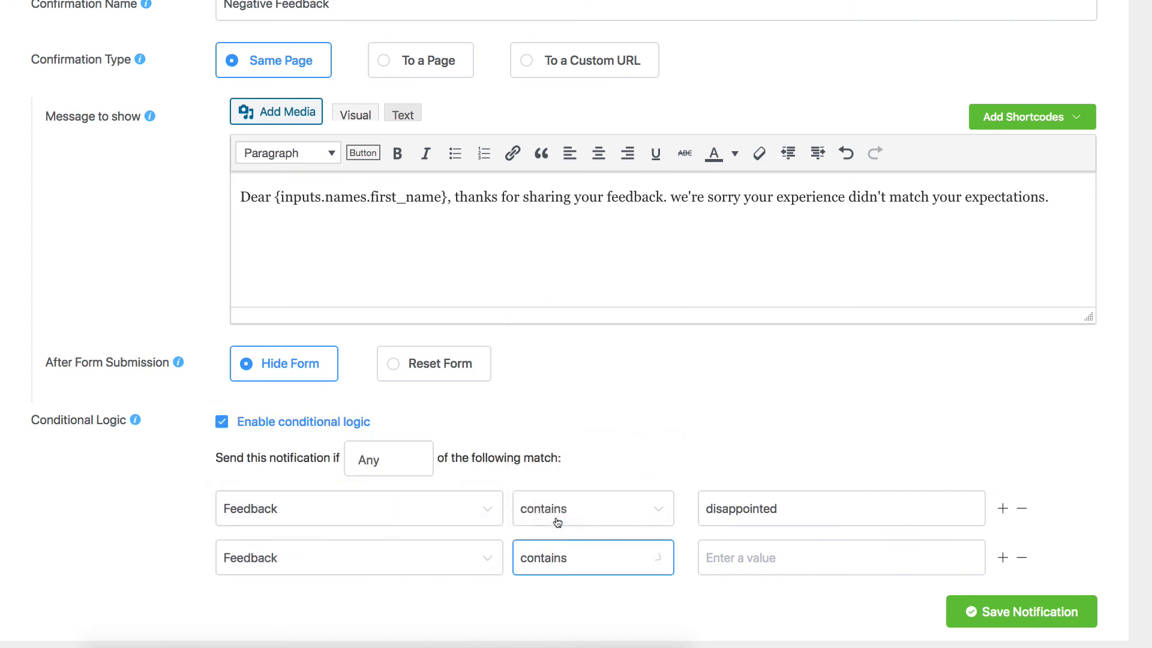
pyautogui.click(1020, 612)
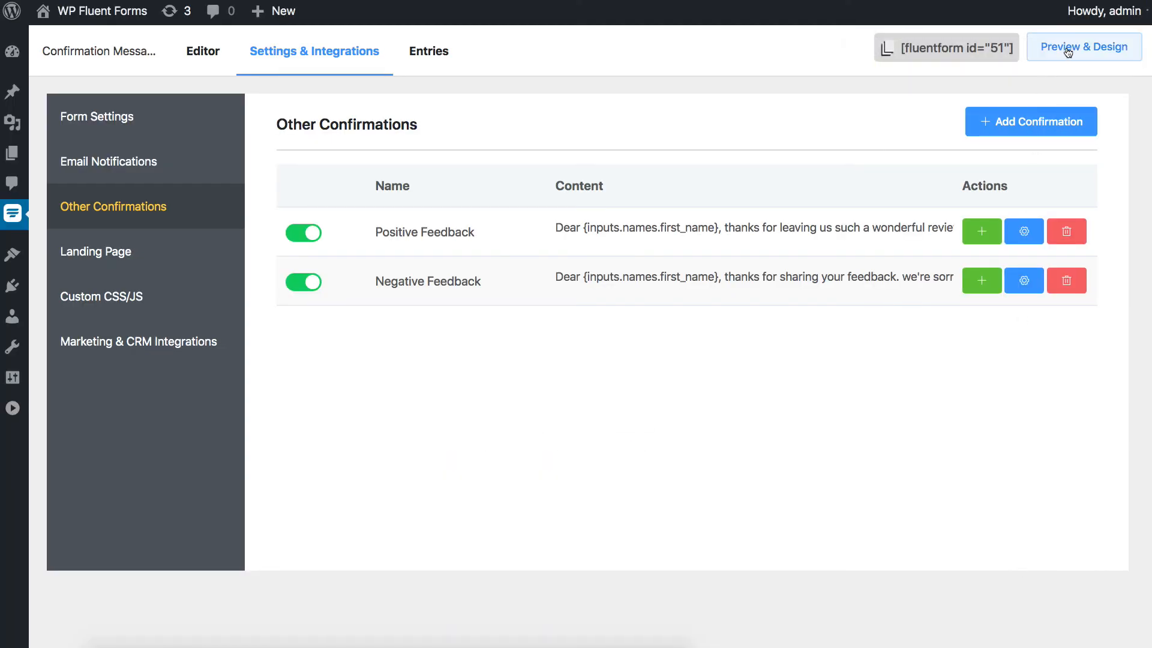
pyautogui.click(1082, 46)
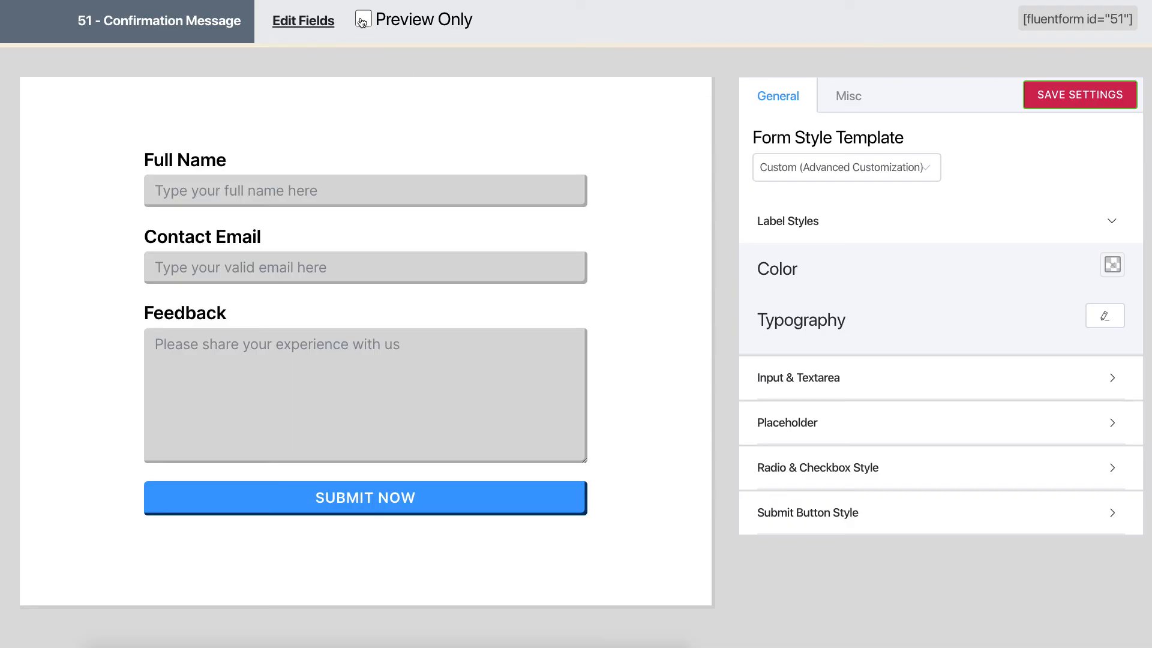
pyautogui.click(362, 19)
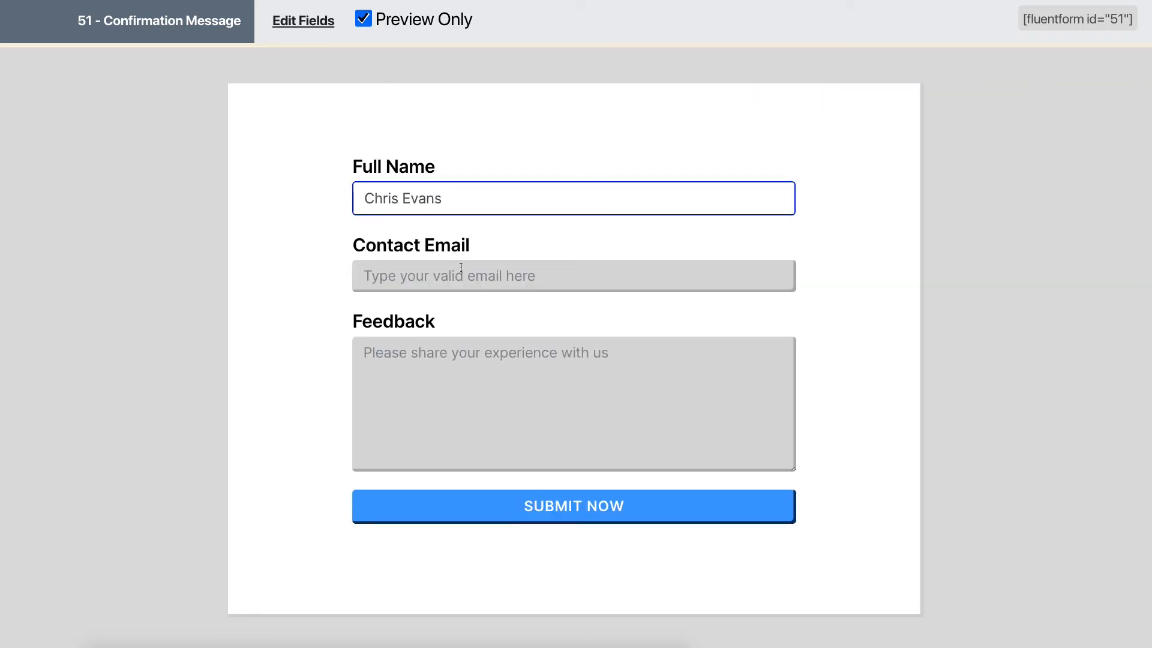
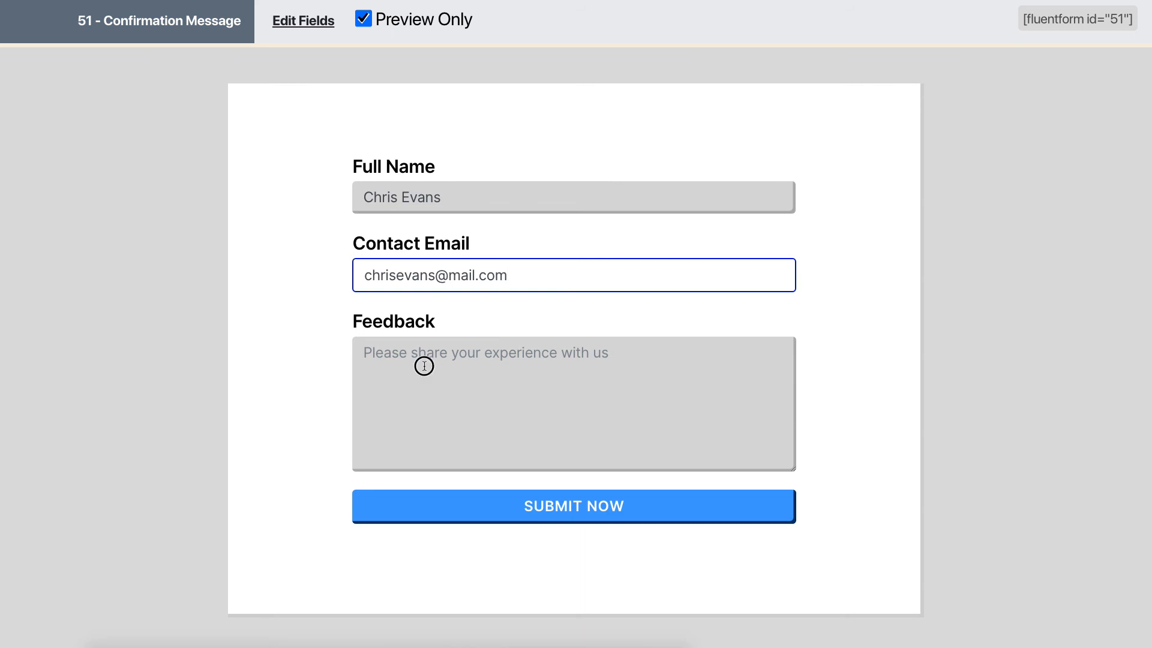
pyautogui.write('Totally disappointed. Very late delivery.')
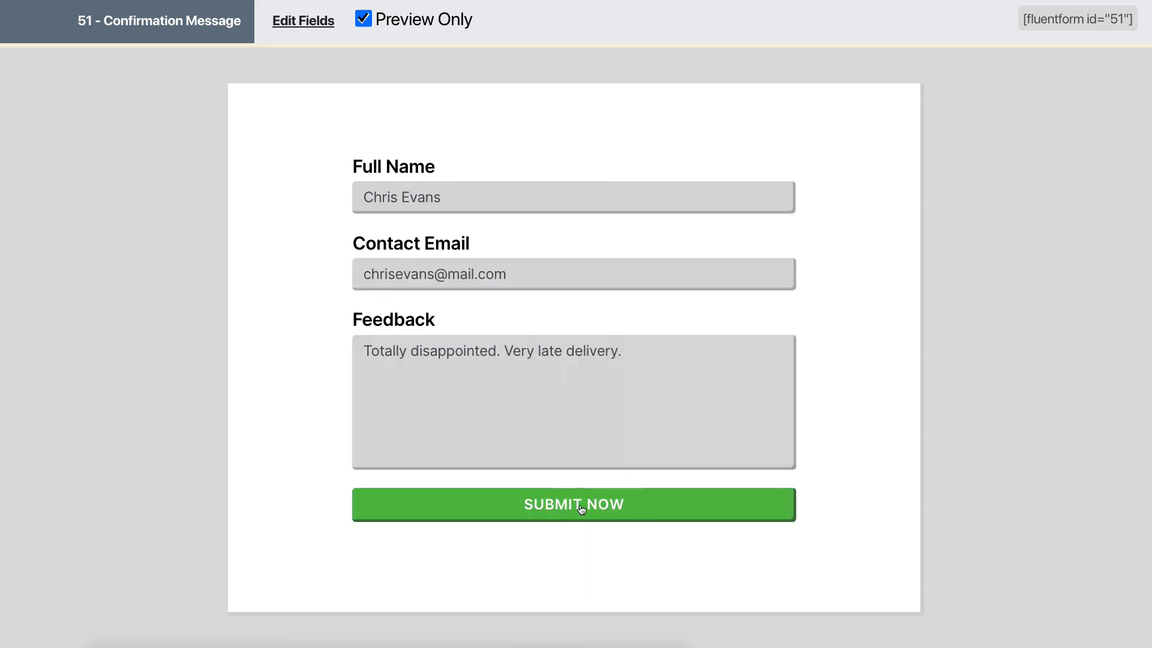
pyautogui.click(573, 504)
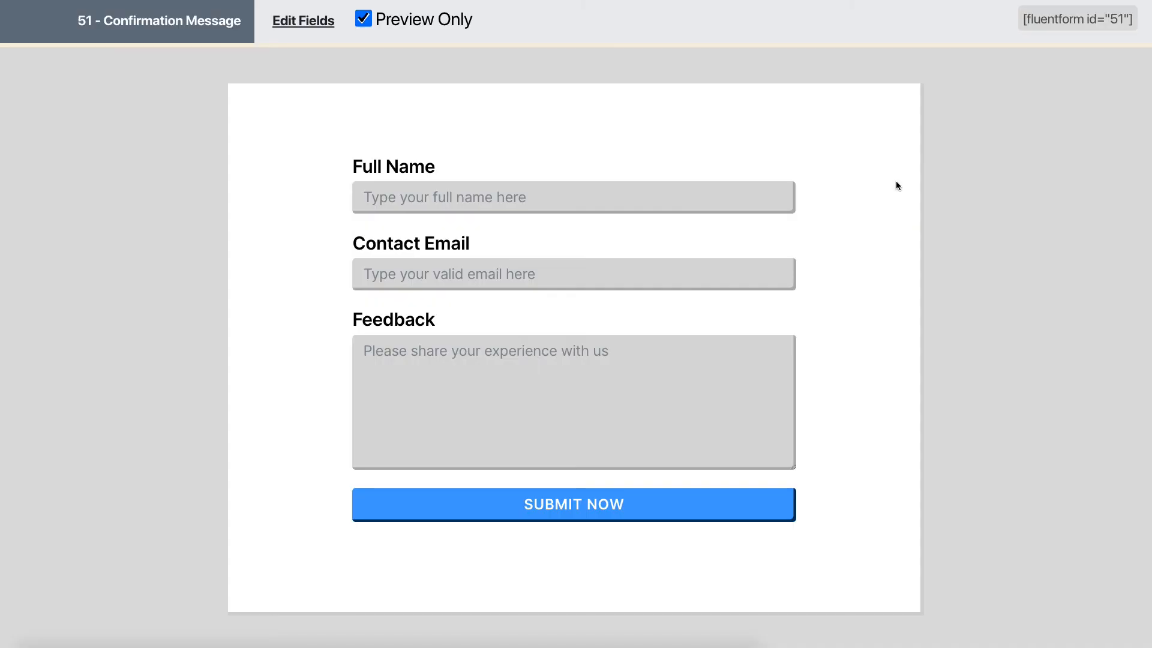
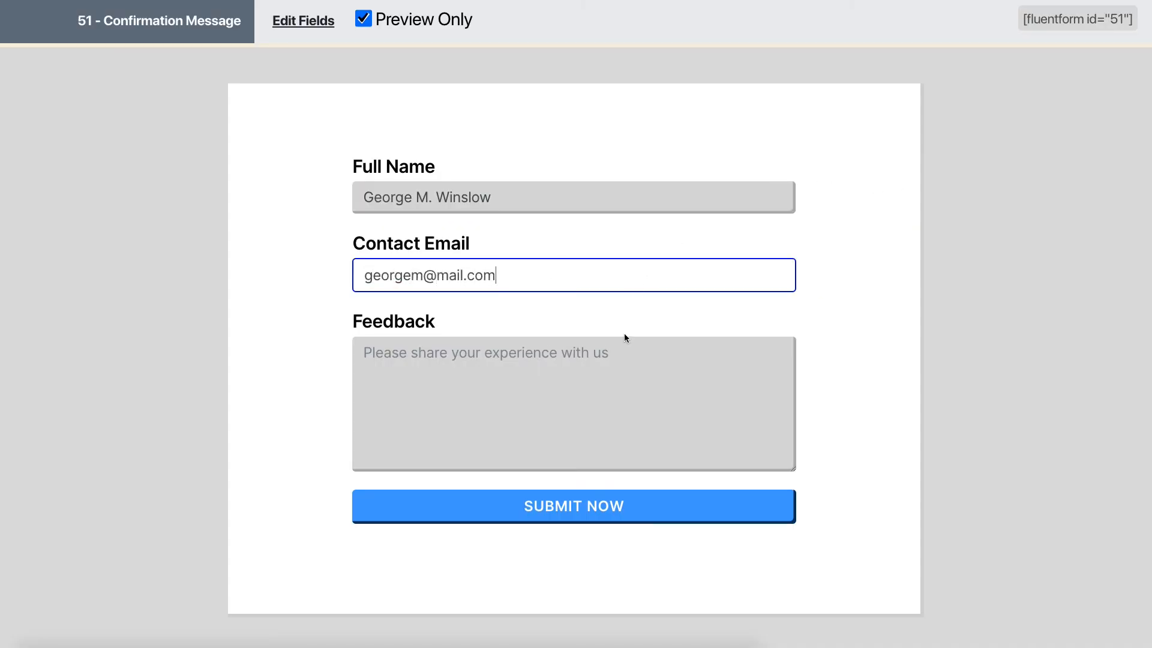
pyautogui.click(573, 505)
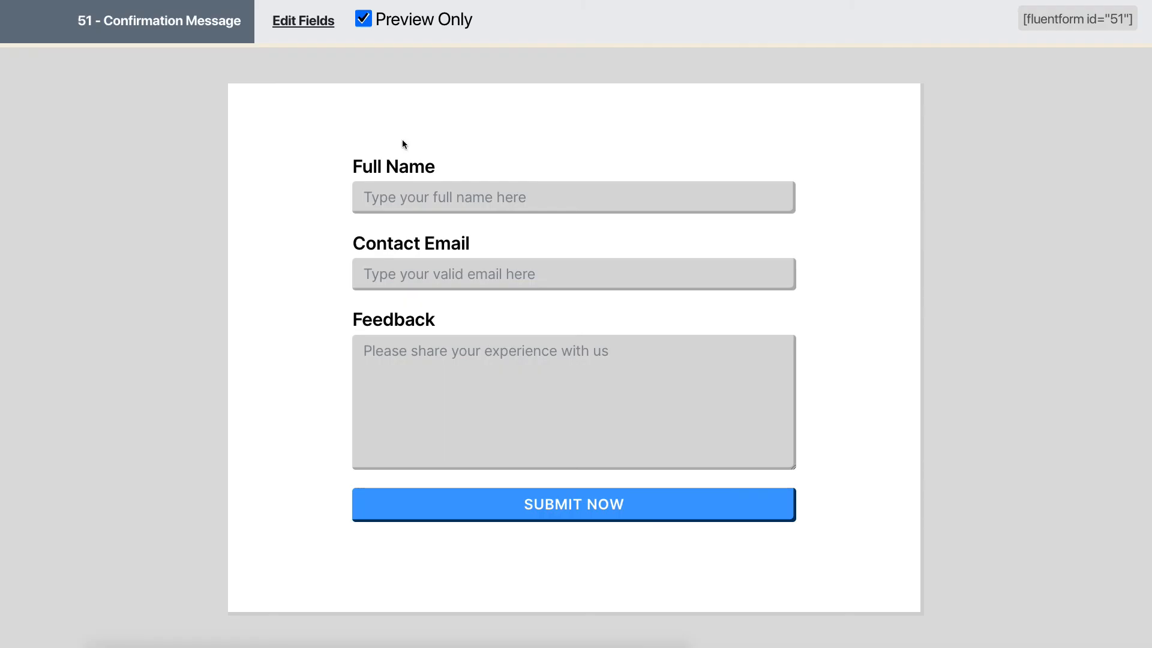
pyautogui.write('jhsmith')
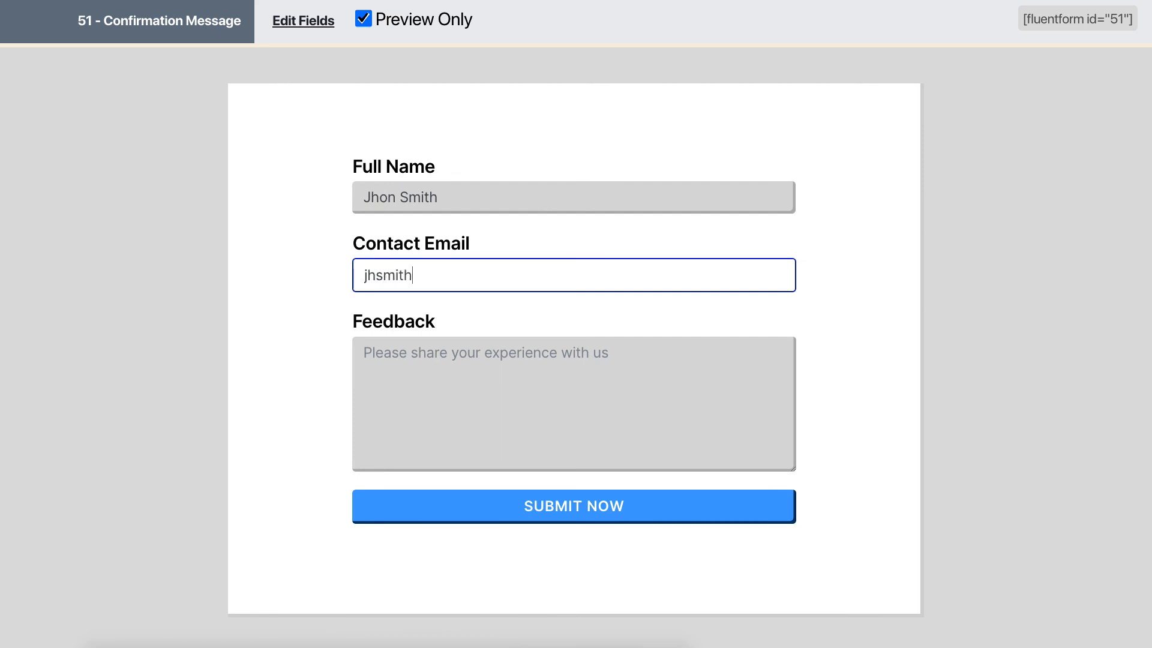
pyautogui.write('Very good ser')
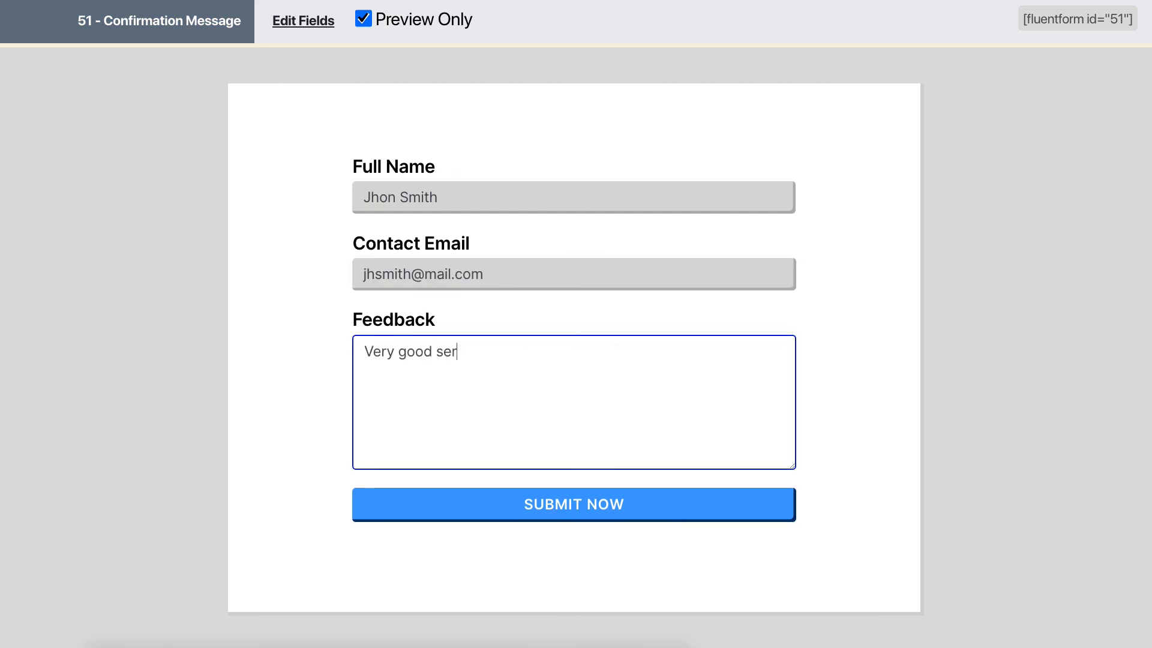